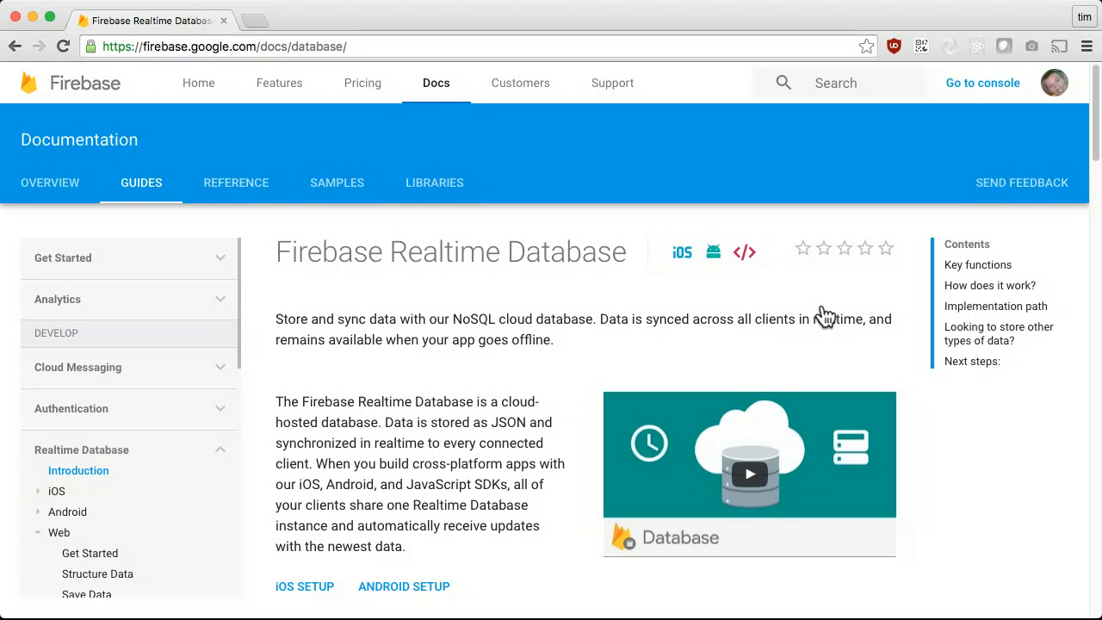
Switch from the Realtime Database docs to the live VoterX app tab
{"action": "left_click", "coordinate": [747, 472]}
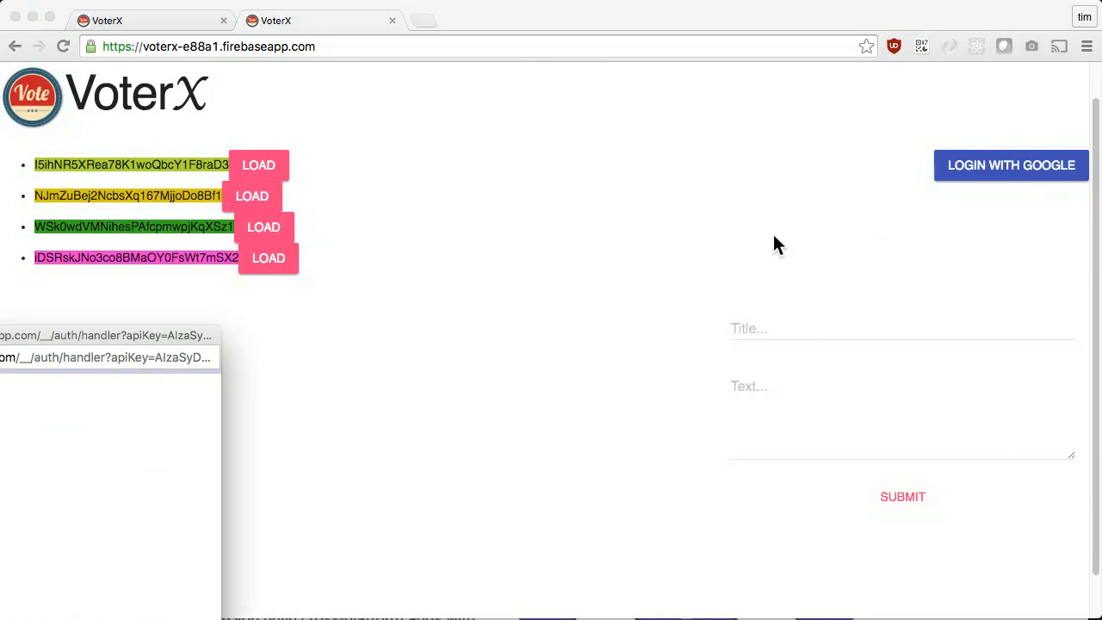
Sign into VoterX with Google and load the saved graphs
{"action": "left_click", "coordinate": [1011, 166]}
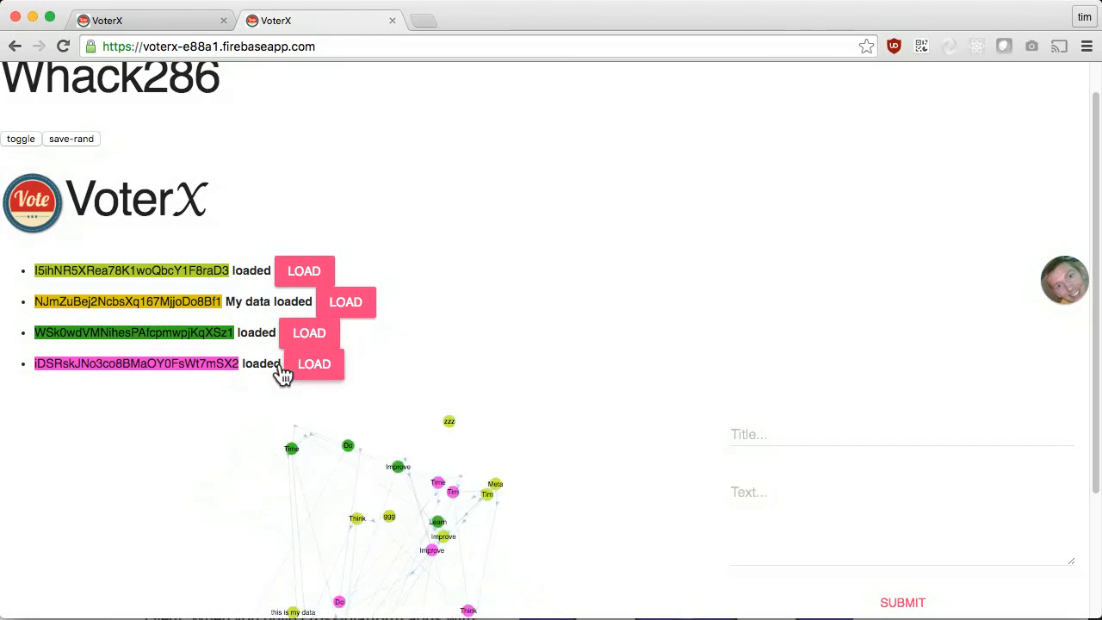
{"action": "left_click", "coordinate": [319, 21]}
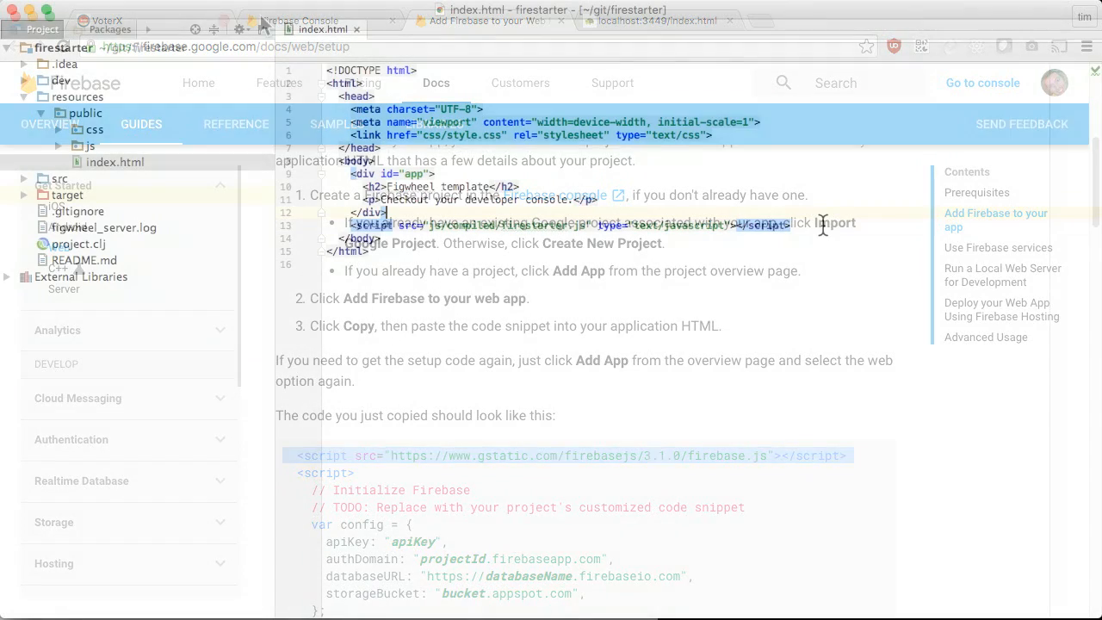
Start a new Firebase project named firefire from the console
{"action": "left_click", "coordinate": [323, 29]}
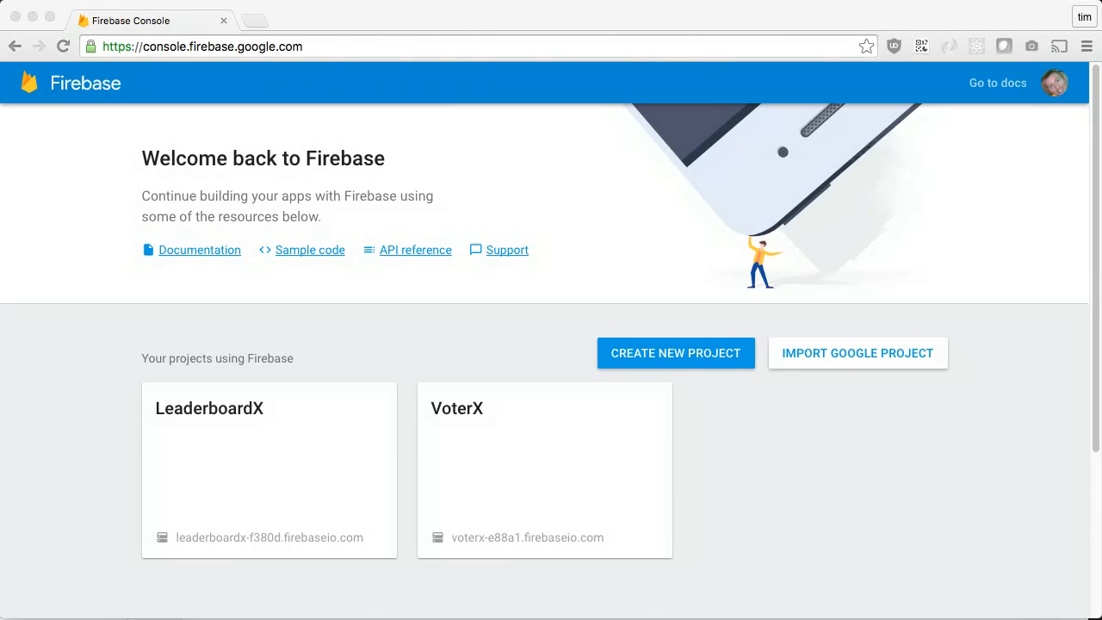
{"action": "left_click", "coordinate": [675, 353]}
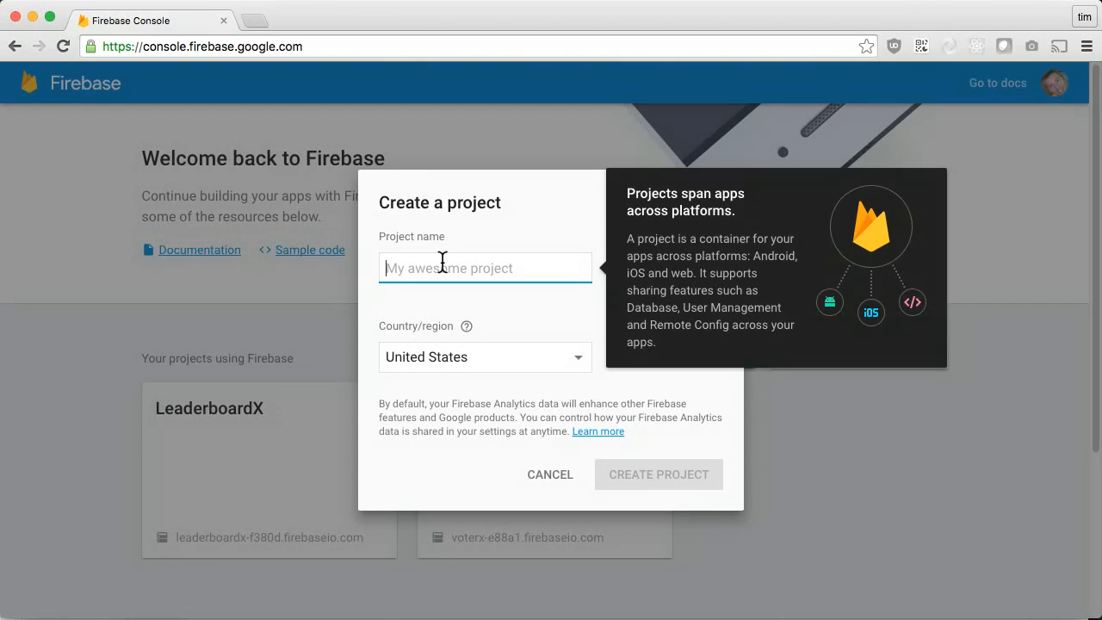
{"action": "type", "text": "firefire"}
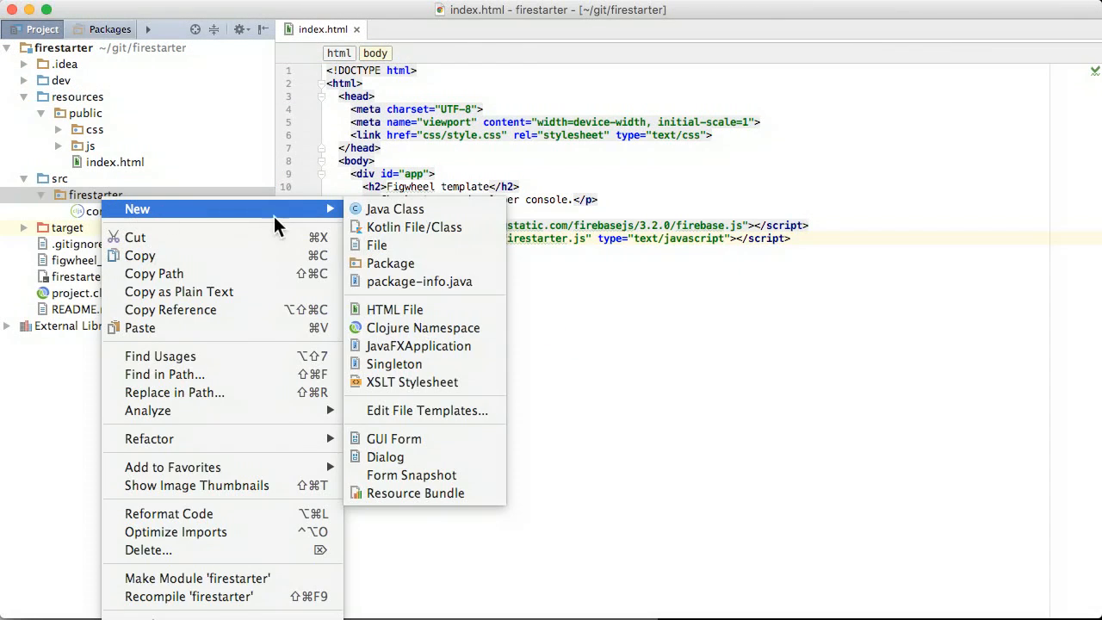
Create firebase.cljs with an init calling firebase.initializeApp with apiKey "USE_YOUR_KEY"
{"action": "left_click", "coordinate": [423, 327]}
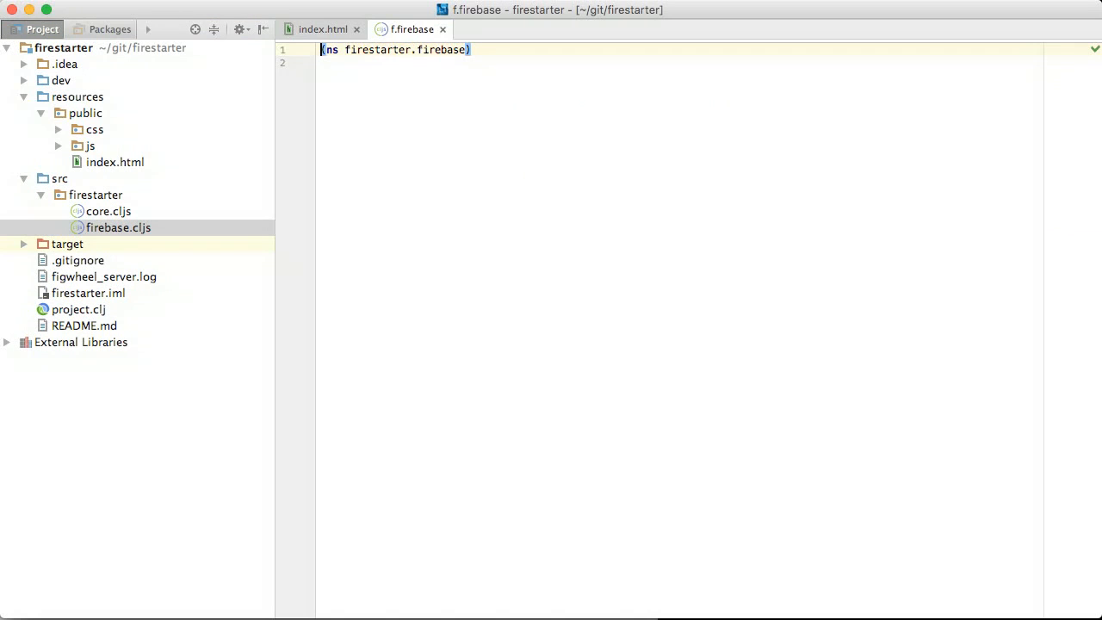
{"action": "mouse_move", "coordinate": [451, 227]}
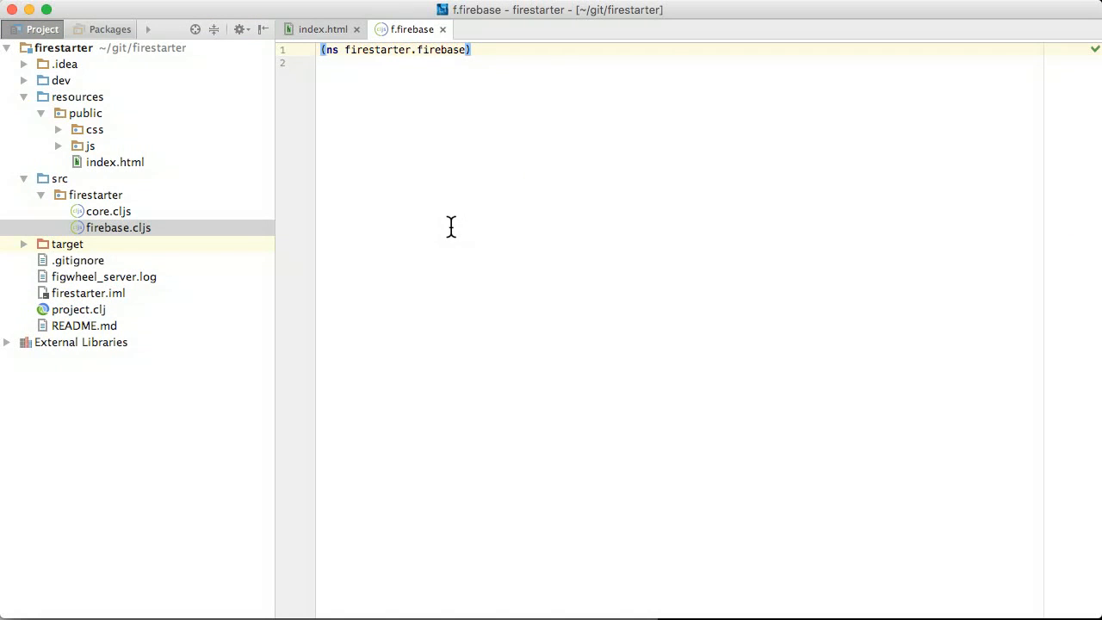
{"action": "type", "text": "(defn init"}
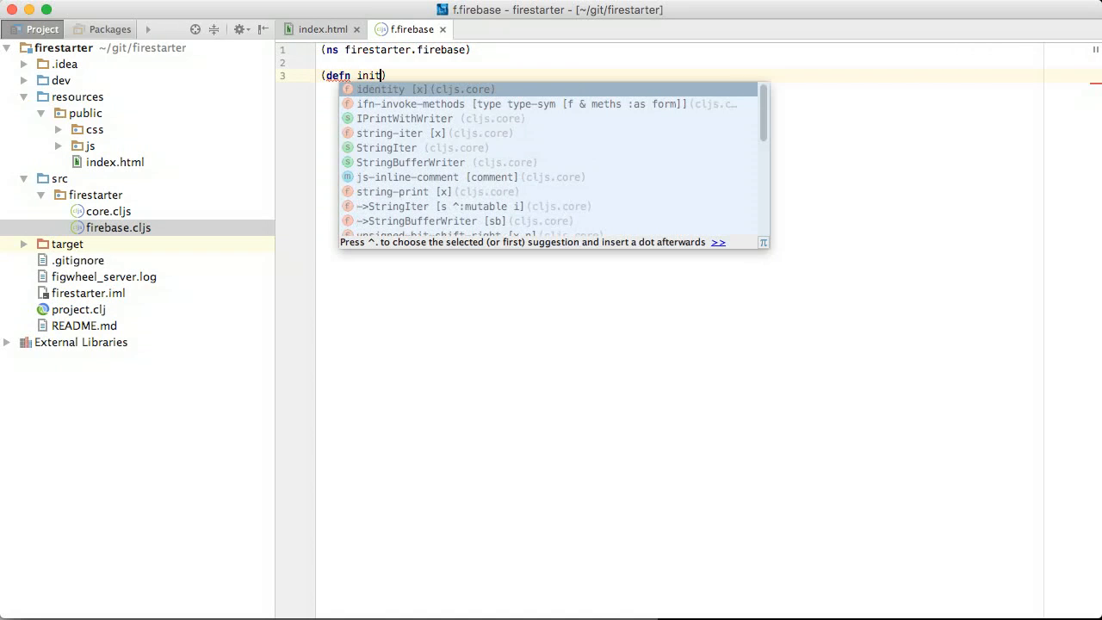
{"action": "type", "text": "[]"}
{"action": "type", "text": "(js/firebase))"}
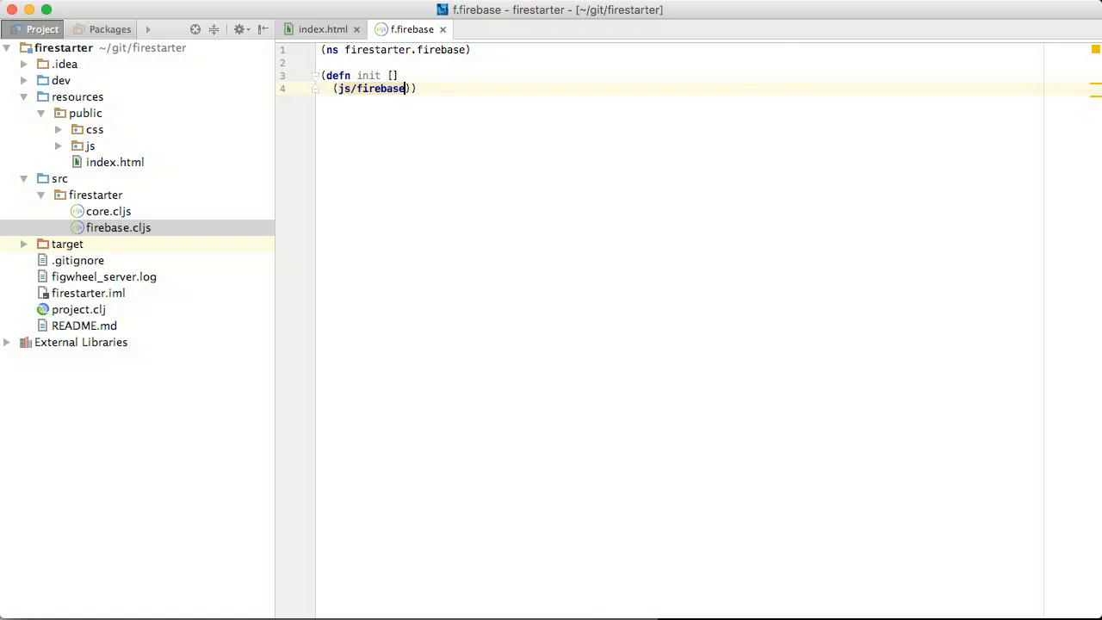
{"action": "type", "text": ".initializ"}
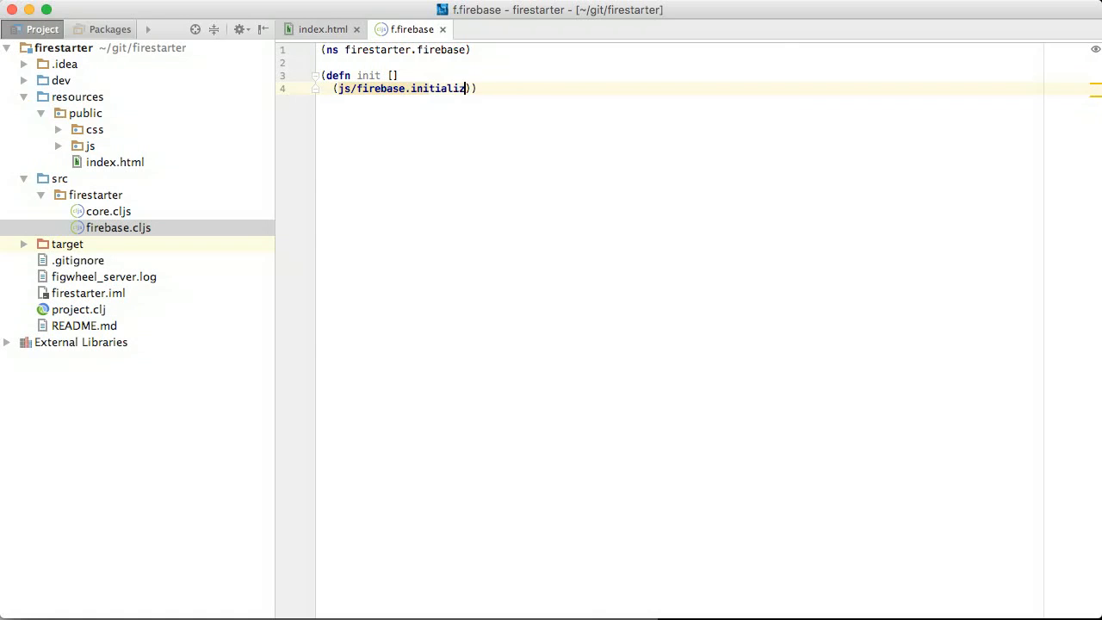
{"action": "type", "text": "eApp"}
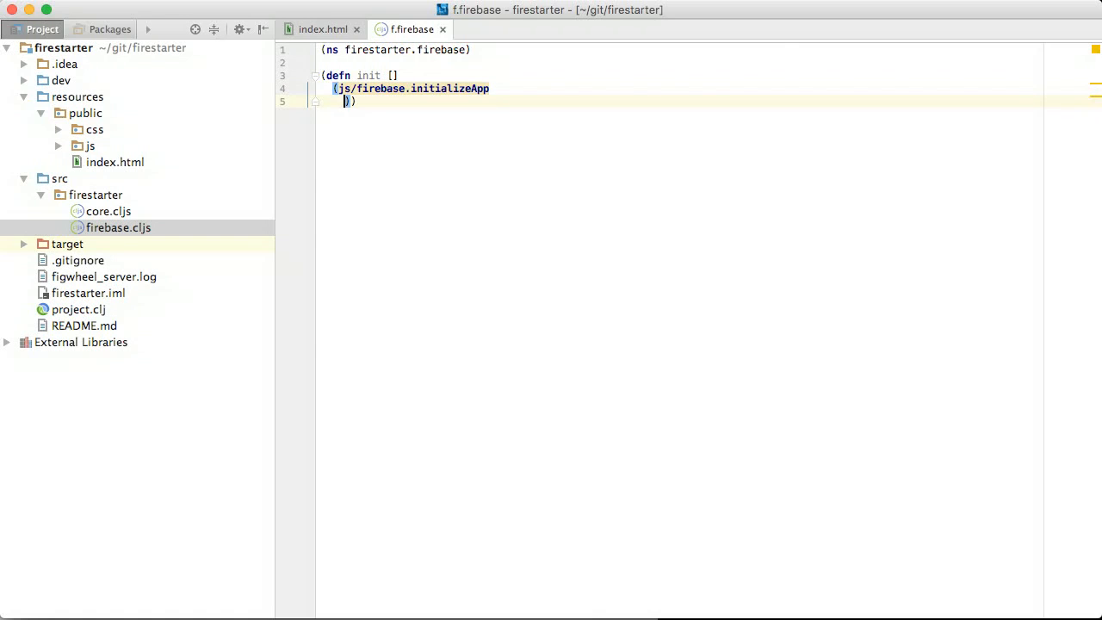
{"action": "type", "text": "#js {}"}
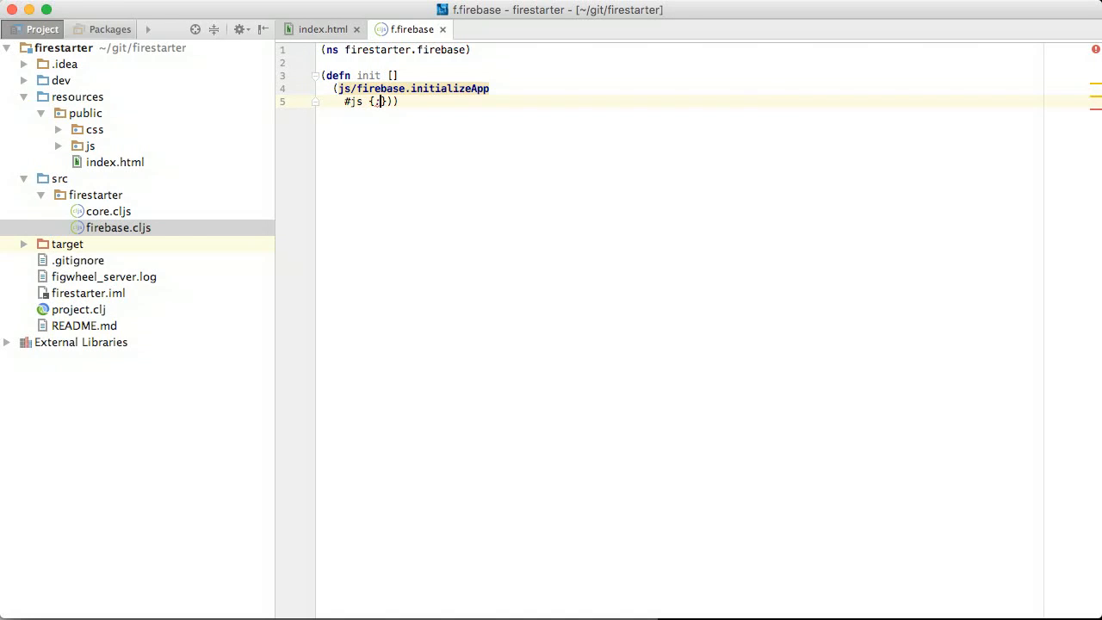
{"action": "type", "text": ":apiKey"}
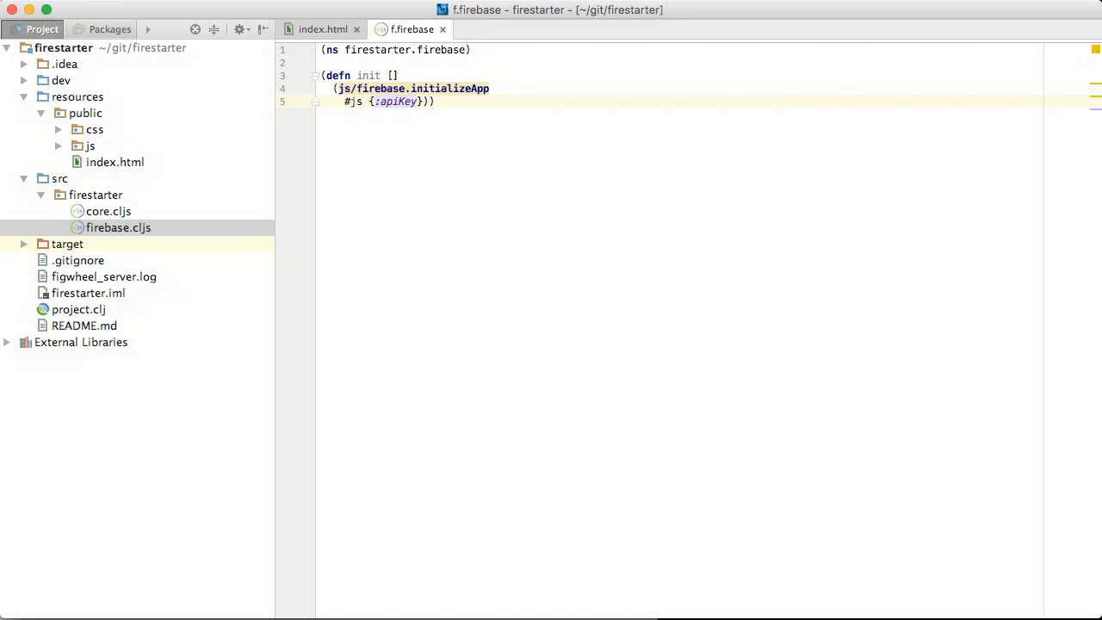
{"action": "mouse_move", "coordinate": [324, 276]}
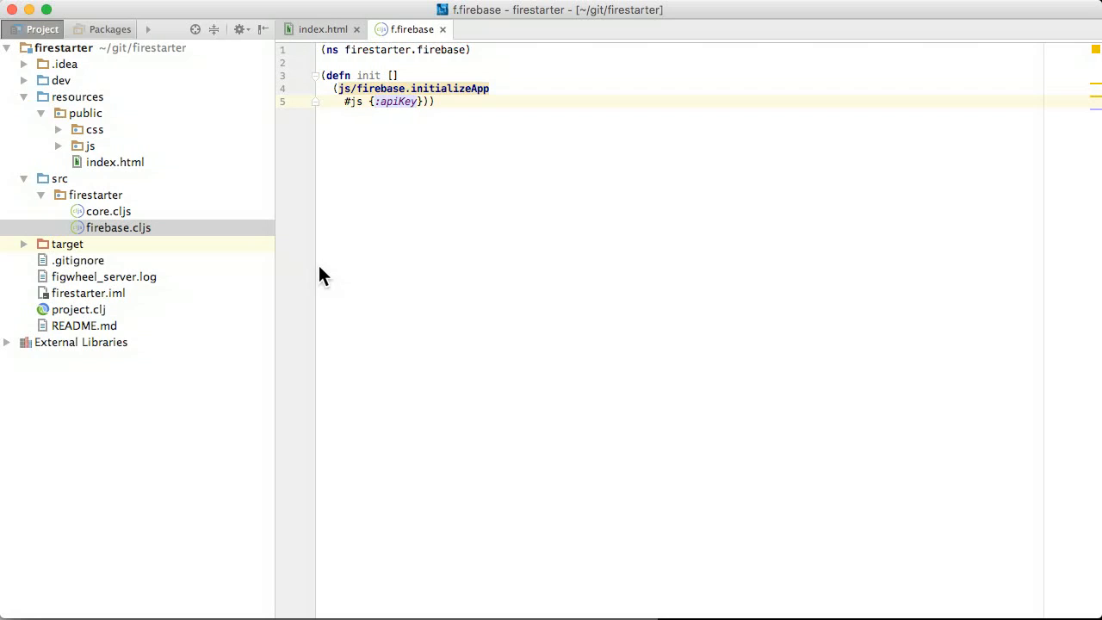
{"action": "type", "text": "\"USE\""}
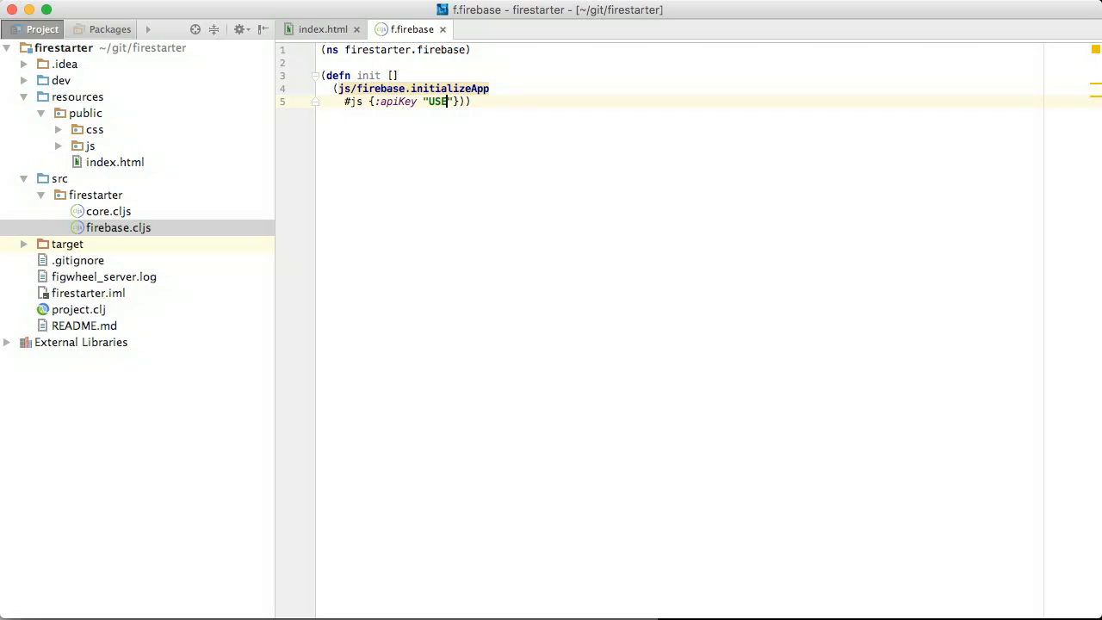
{"action": "type", "text": "_YOUR_KEY"}
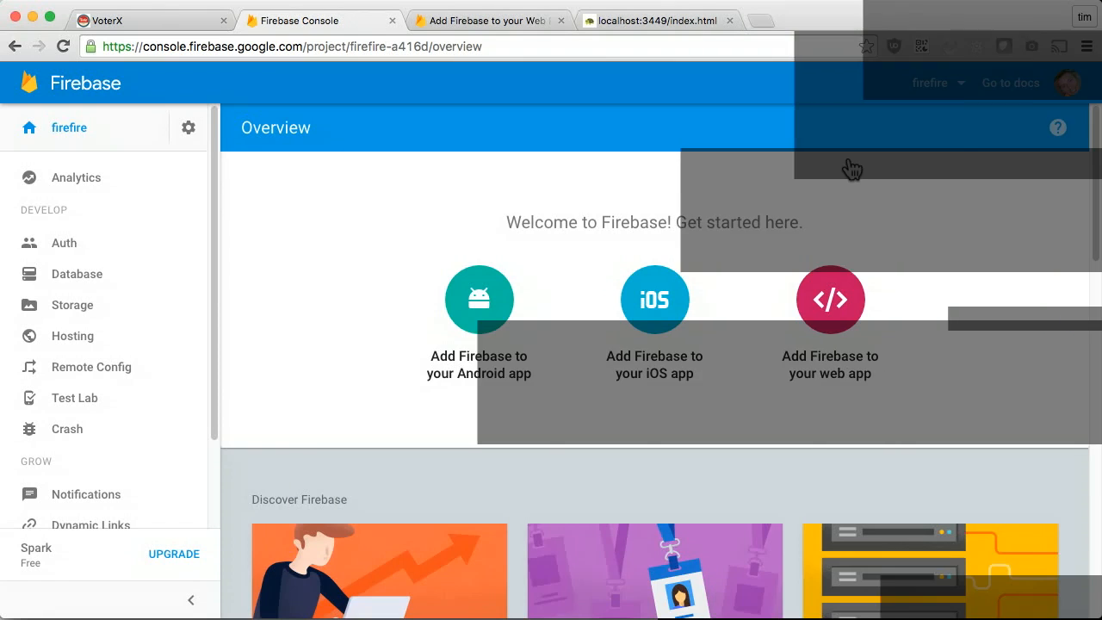
Set the firefire database rules to .read true and publish them
{"action": "left_click", "coordinate": [76, 274]}
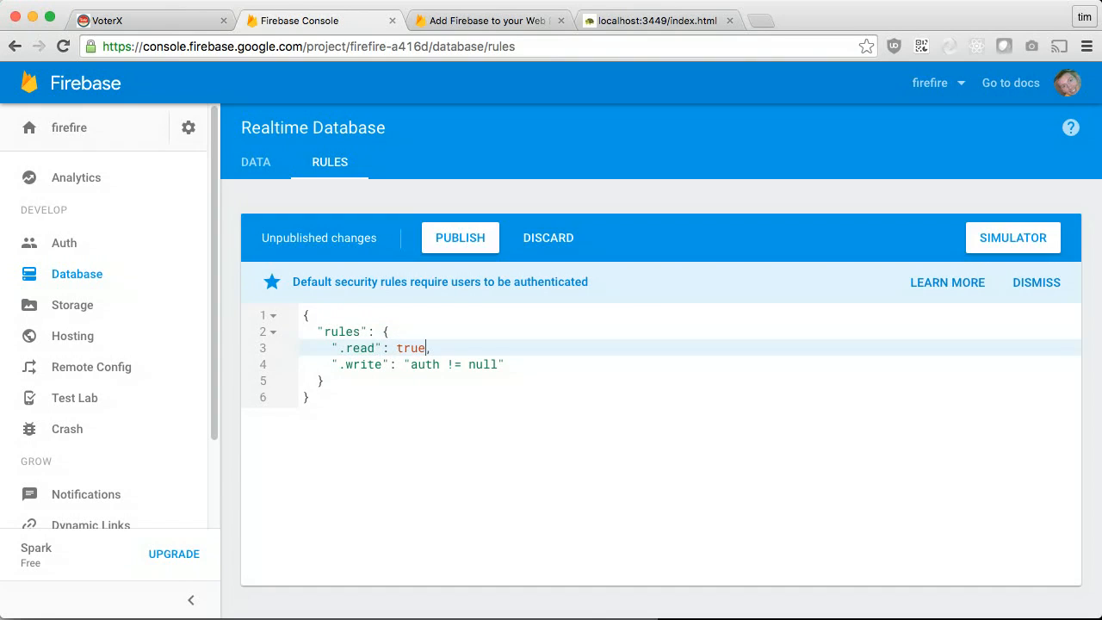
{"action": "left_click", "coordinate": [460, 238]}
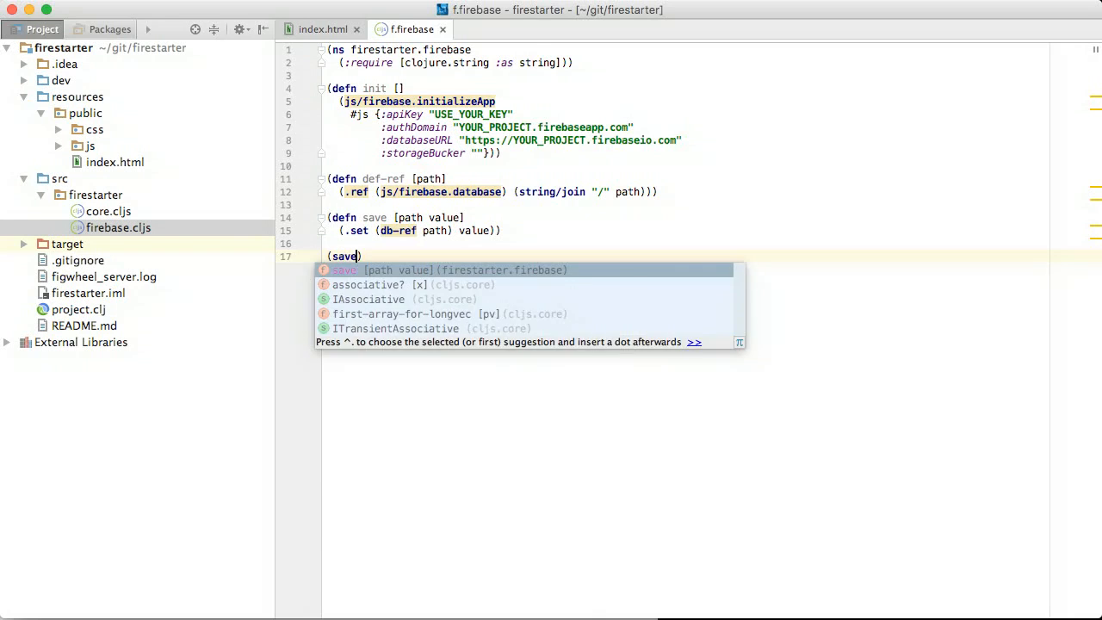
Add def-ref, save and load functions, saving "hello world" under ["test"]
{"action": "type", "text": "[\"test\"] \"hello world\""}
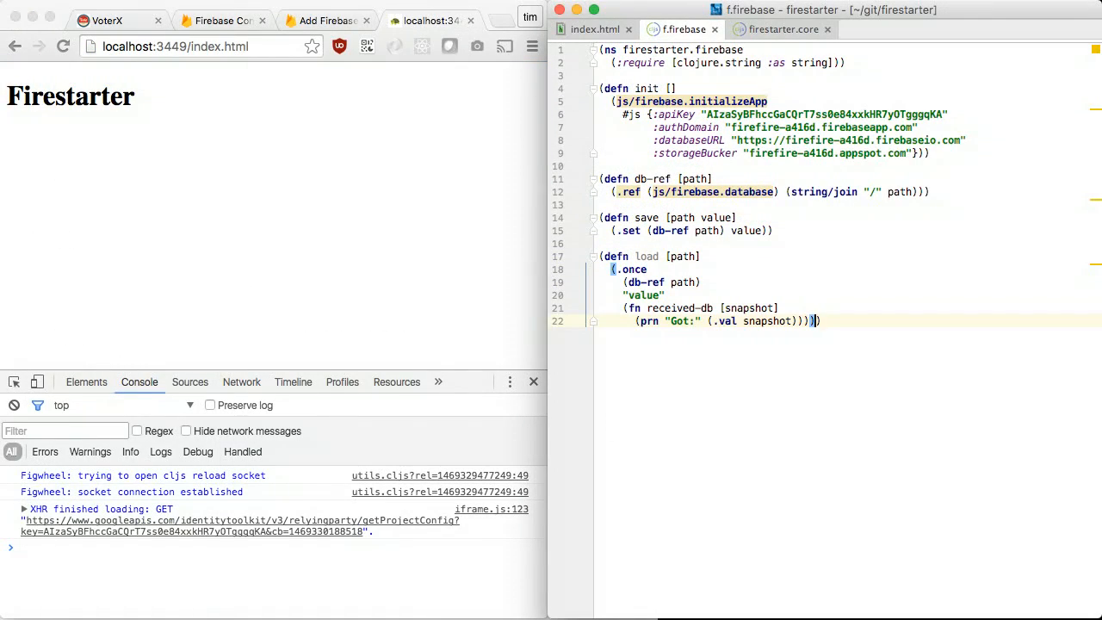
Bring up the VoterX devcards page with its save, once and on cards
{"action": "left_click", "coordinate": [782, 29]}
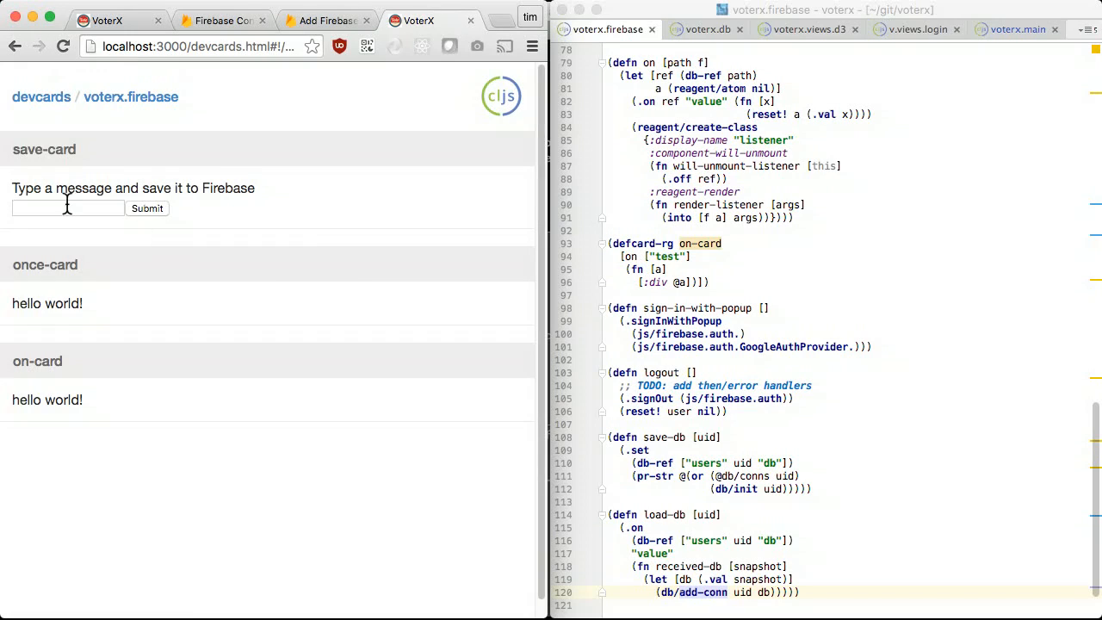
Save the messages "hi there :)" and "we can save data" from the save-card
{"action": "type", "text": "hi there :)"}
{"action": "type", "text": "what's happening?"}
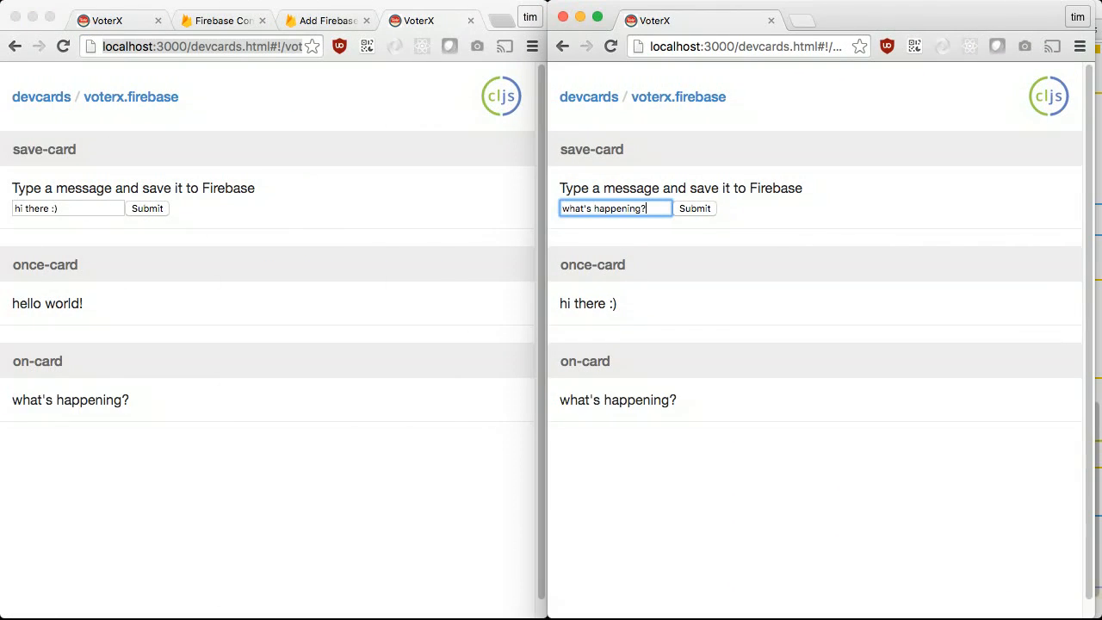
{"action": "type", "text": "we can save data"}
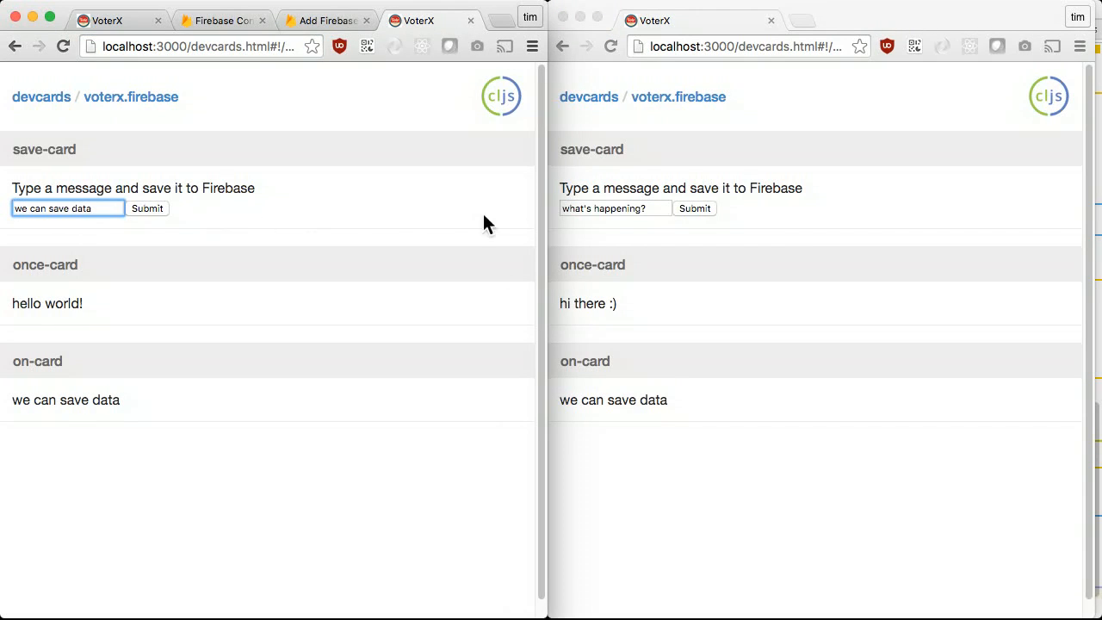
Submit "and see it change" from the second window's save-card
{"action": "type", "text": "and see it change"}
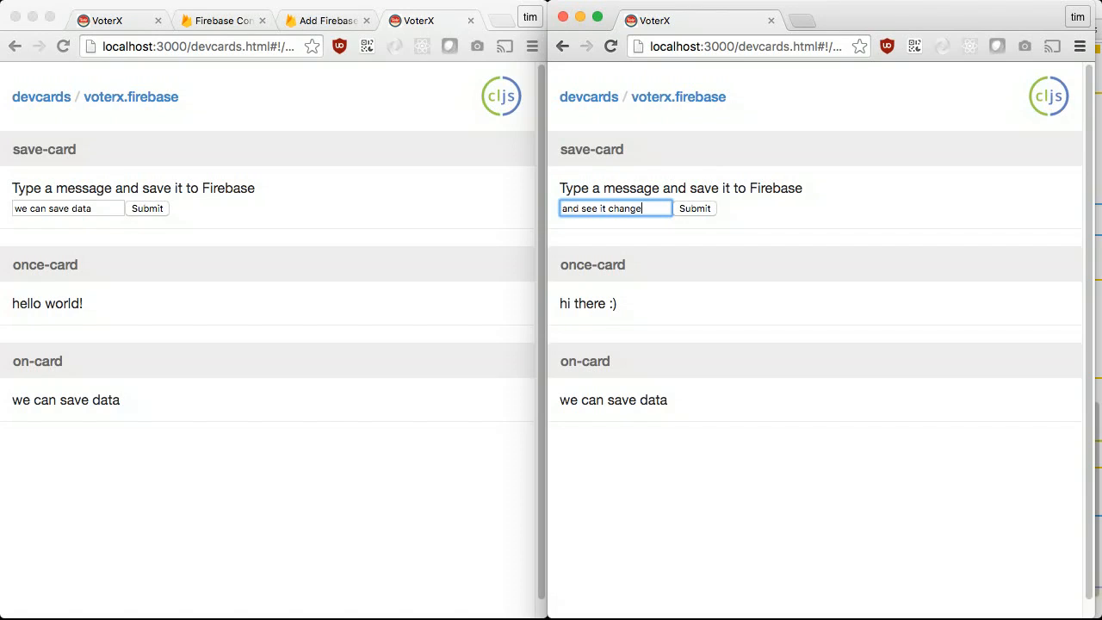
{"action": "left_click", "coordinate": [694, 207]}
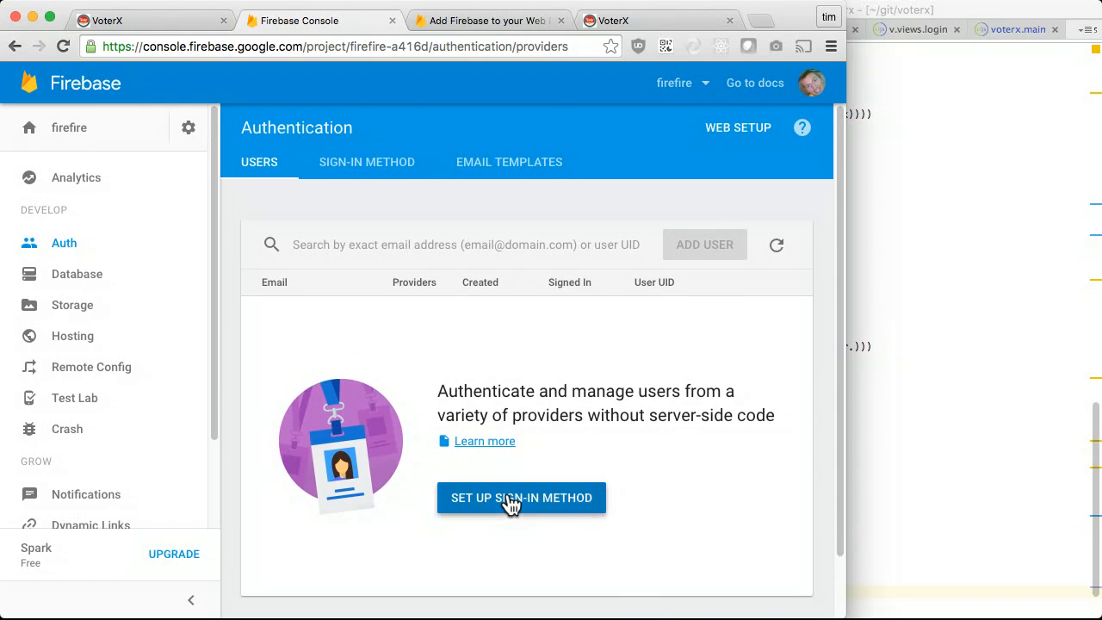
Begin setting up a sign-in method for firefire authentication
{"action": "left_click", "coordinate": [520, 498]}
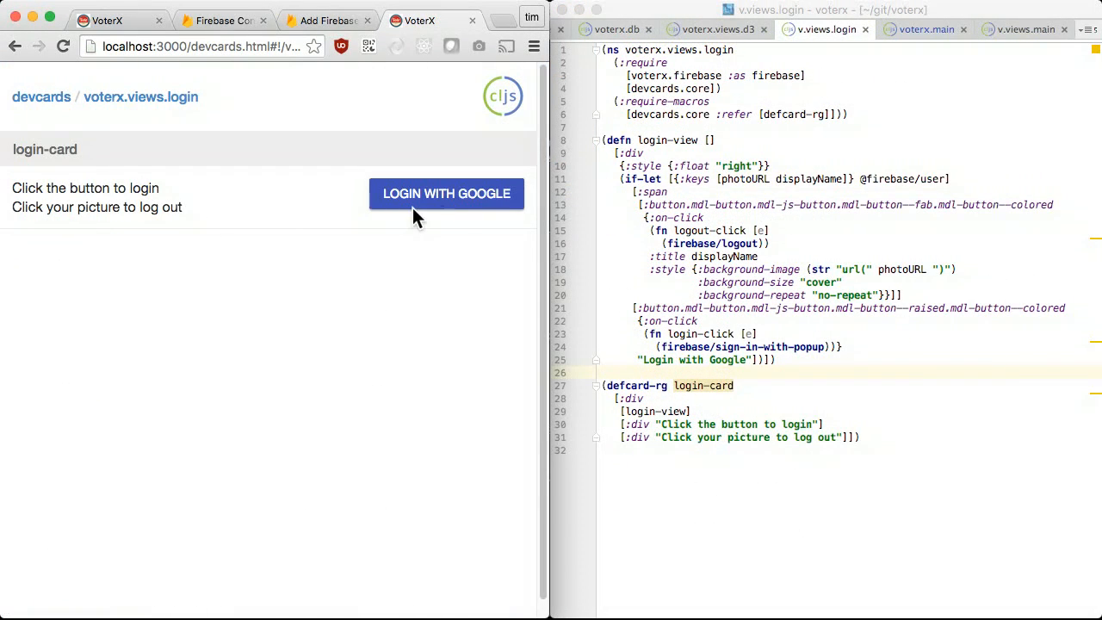
Log in with Google on the login-card so the profile picture appears
{"action": "left_click", "coordinate": [446, 193]}
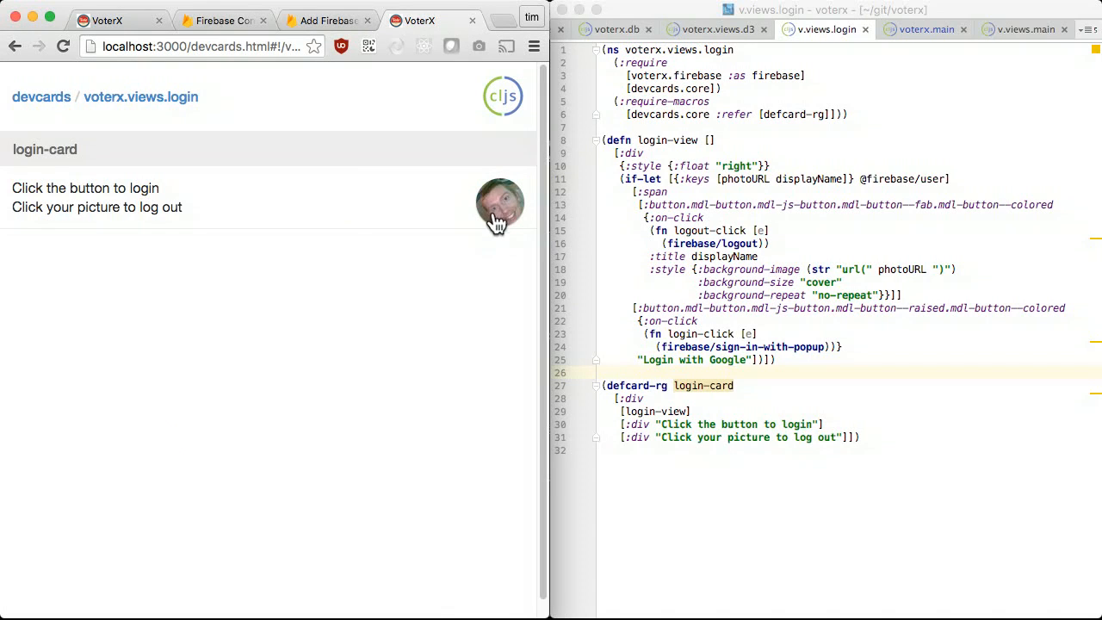
{"action": "mouse_move", "coordinate": [231, 532]}
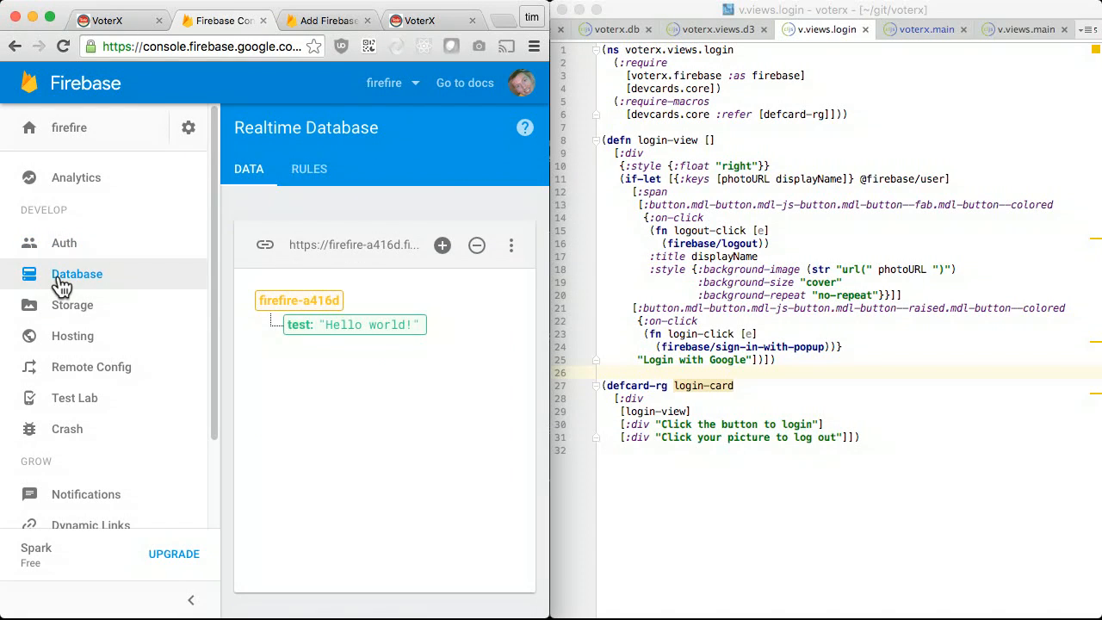
Go into the project's Realtime Database rules to allow public reads with test and user-owned writes
{"action": "left_click", "coordinate": [310, 169]}
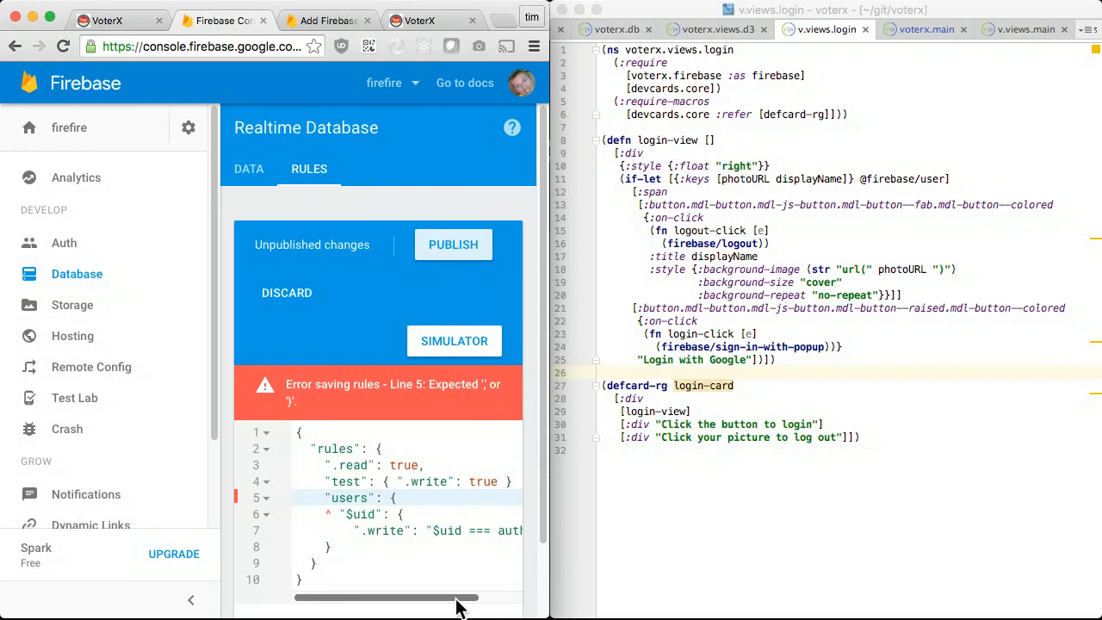
{"action": "left_click", "coordinate": [191, 599]}
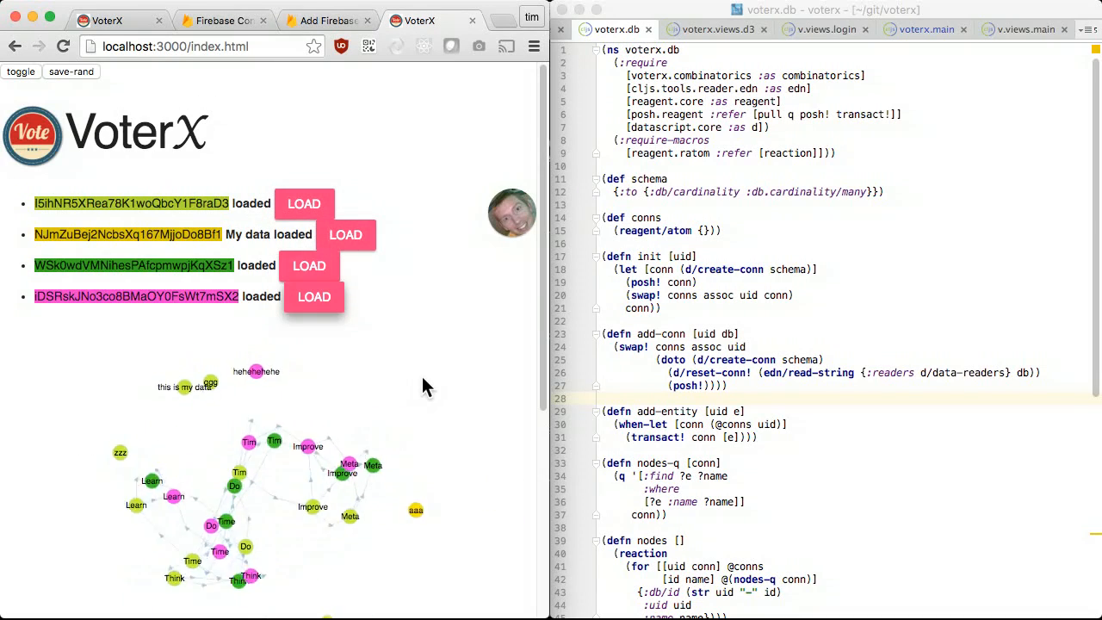
Scroll the local VoterX app to see each user's loaded data beside the combined node graph
{"action": "scroll", "scroll_direction": "down", "scroll_amount": 3}
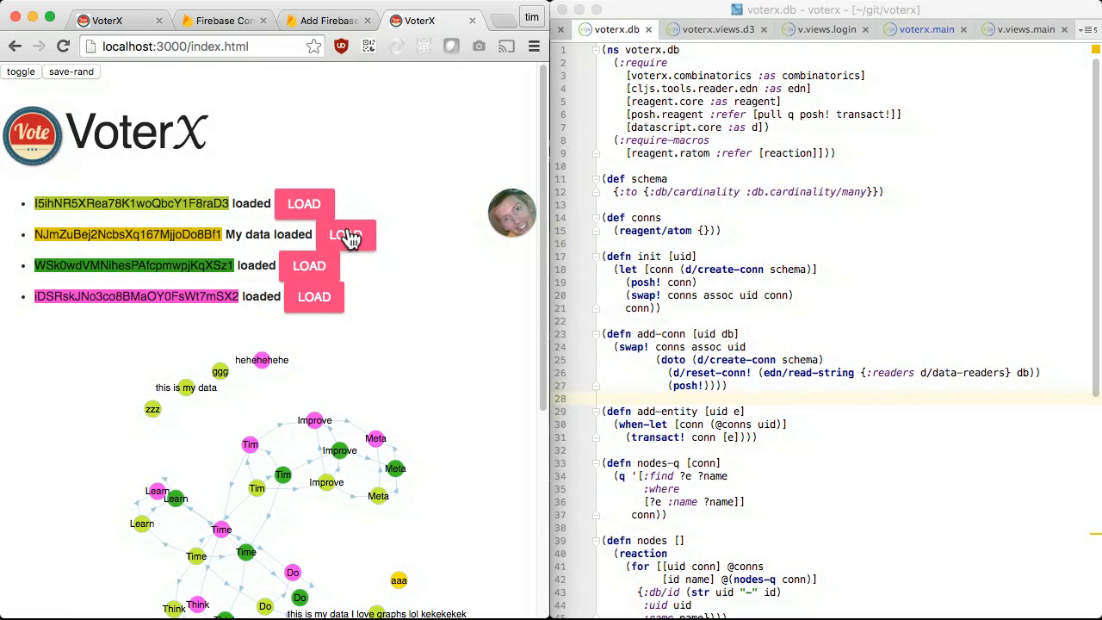
{"action": "scroll", "scroll_direction": "down", "scroll_amount": 3}
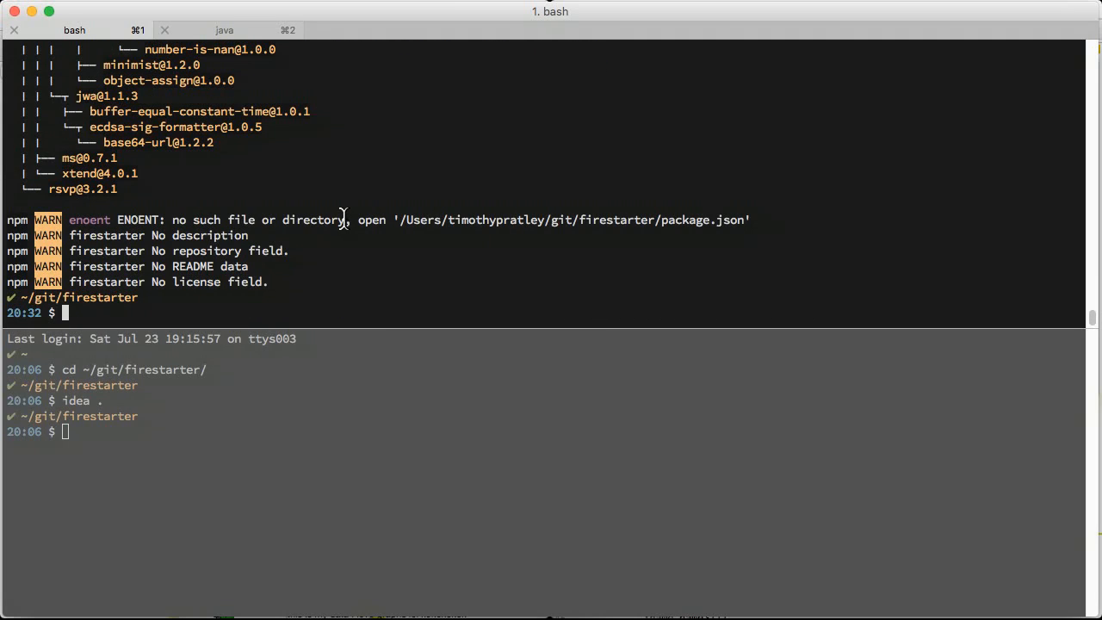
Initialise Firebase in the firestarter project and inspect firebase.json and the rules file
{"action": "type", "text": "firebase init"}
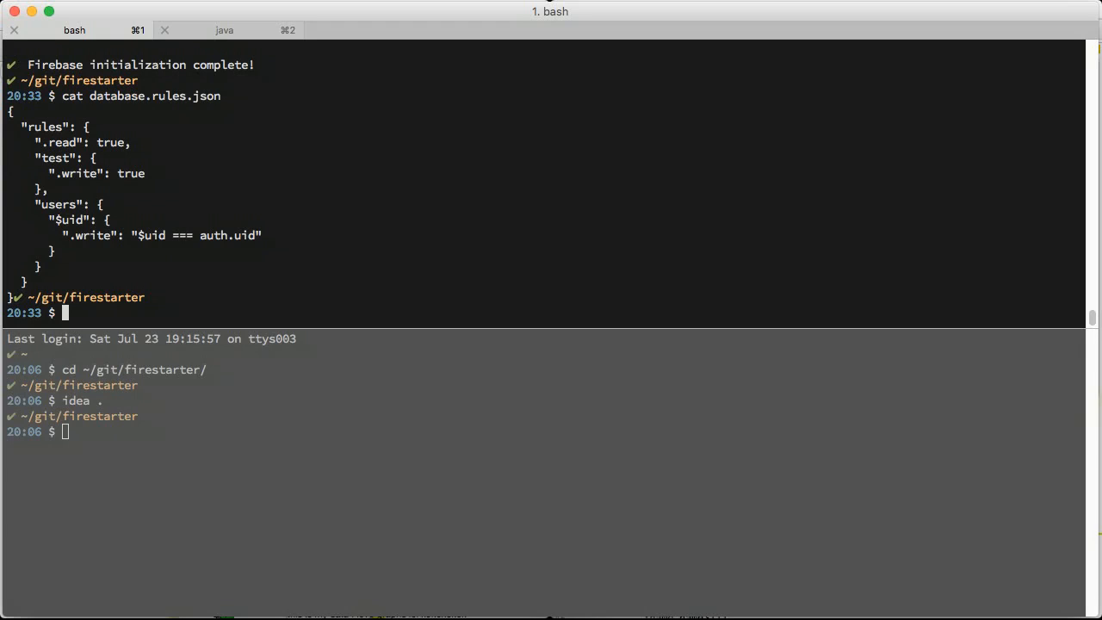
{"action": "type", "text": "cat"}
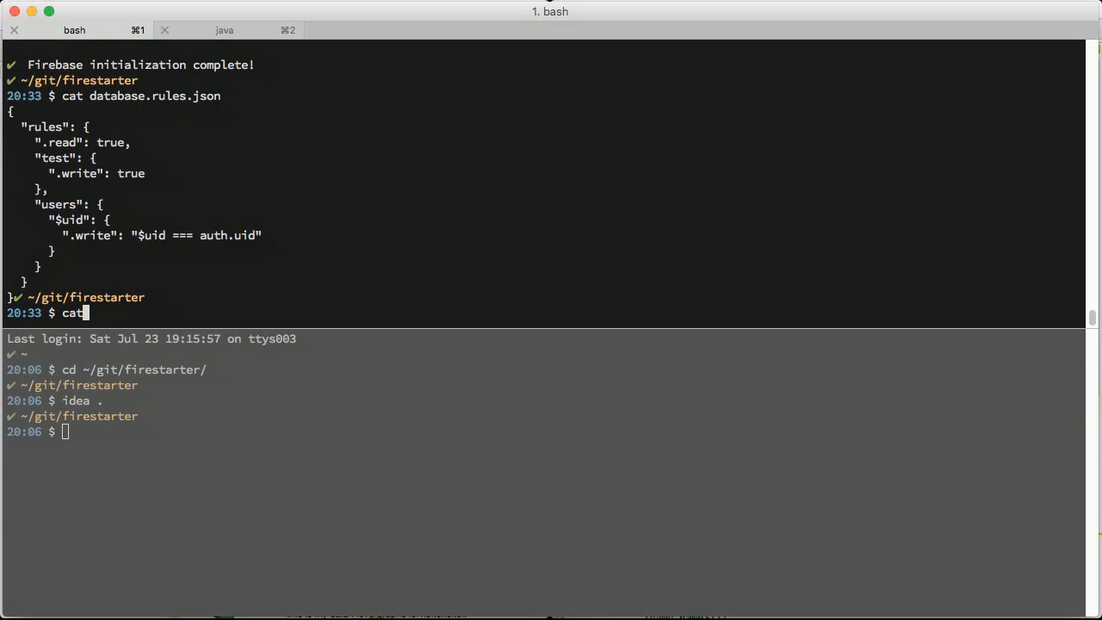
{"action": "type", "text": "firebase.json"}
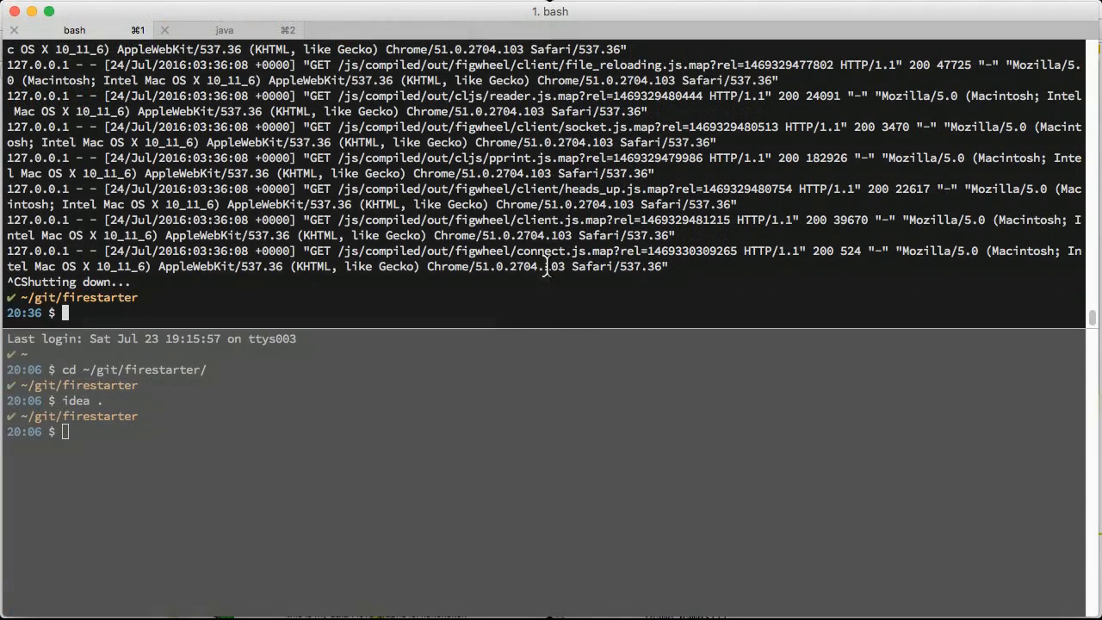
Start deploying the project to the firefire Firebase host
{"action": "type", "text": "firebase deploy"}
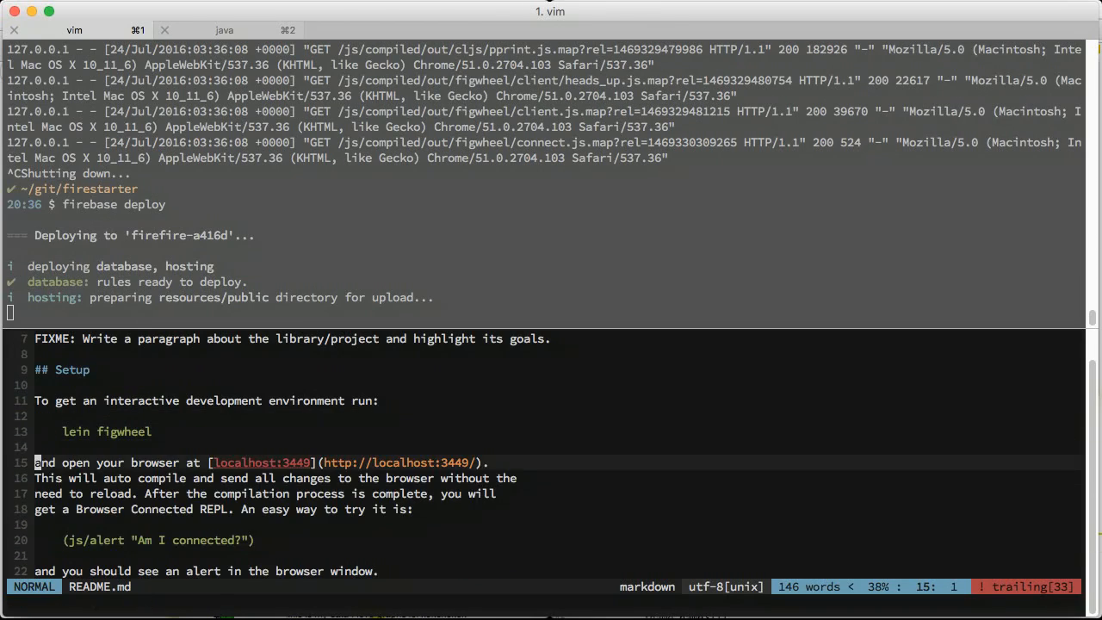
Add a '## Deploy' heading to README.md while the deploy runs
{"action": "type", "text": "## Deploy"}
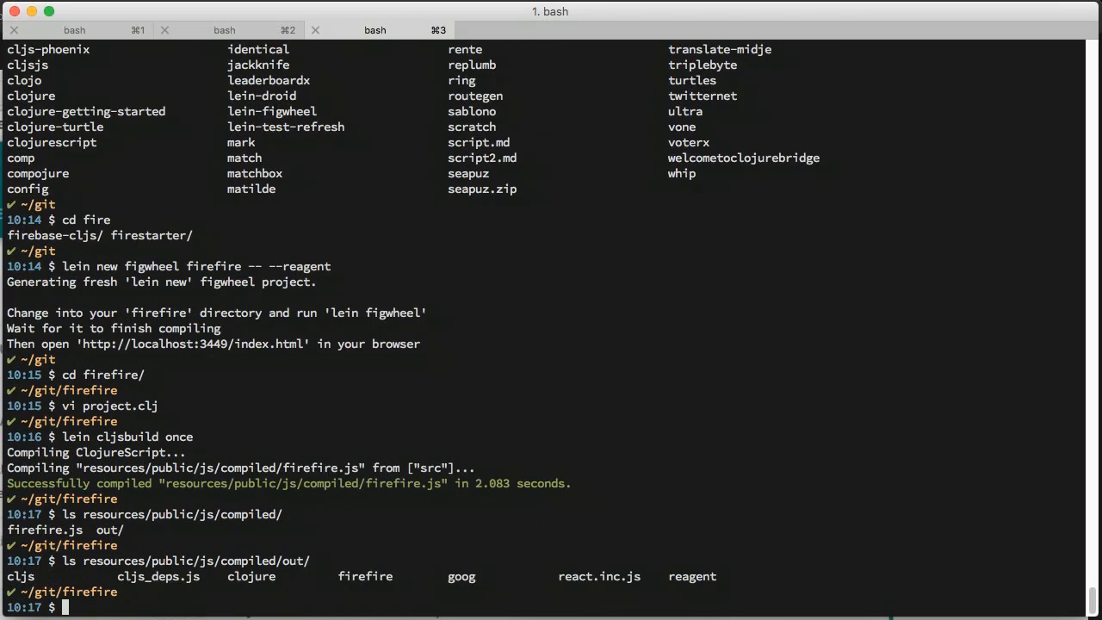
Move into resources/public/js/ after reviewing the figwheel project setup history
{"action": "type", "text": "cd resources/public/js/"}
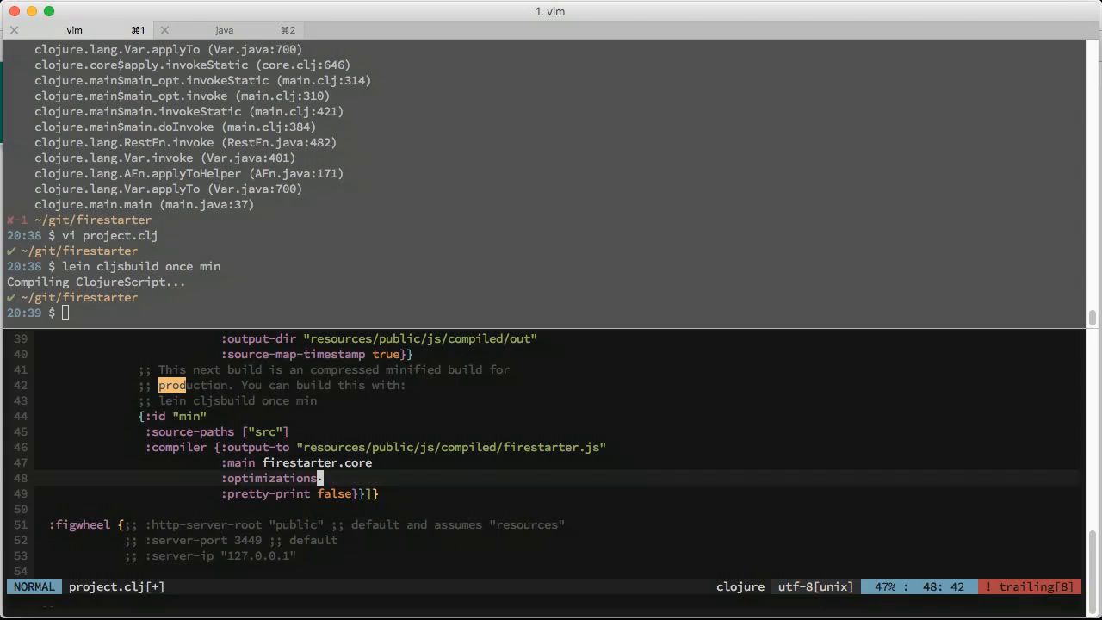
Adjust project.clj for the min build, then point vim at the voterx node_modules externs path
{"action": "type", "text": ":whites"}
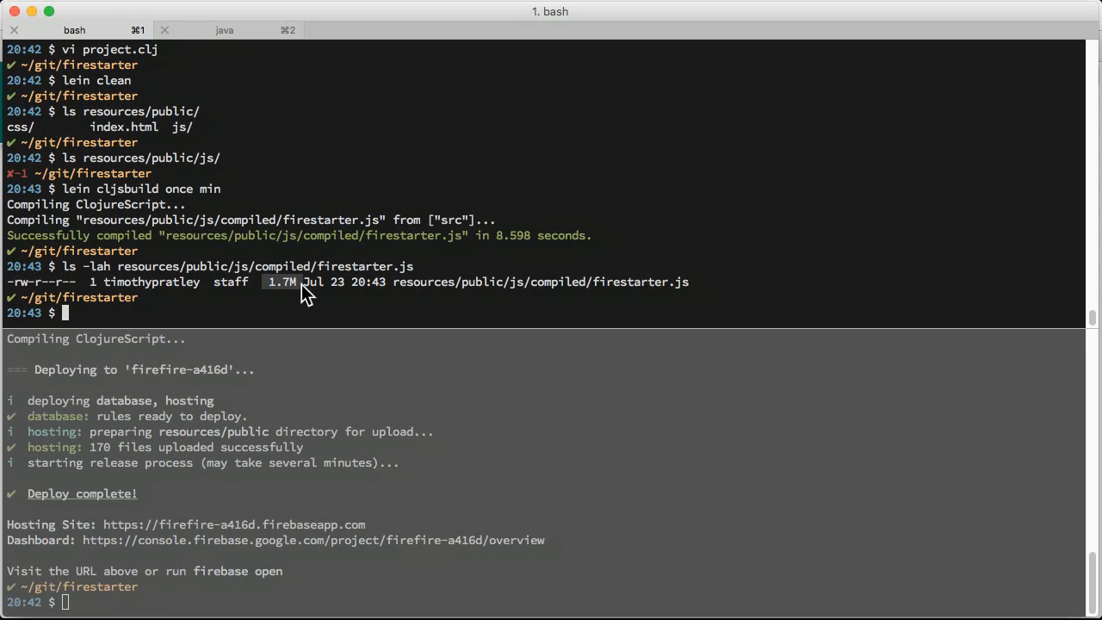
{"action": "mouse_move", "coordinate": [299, 312]}
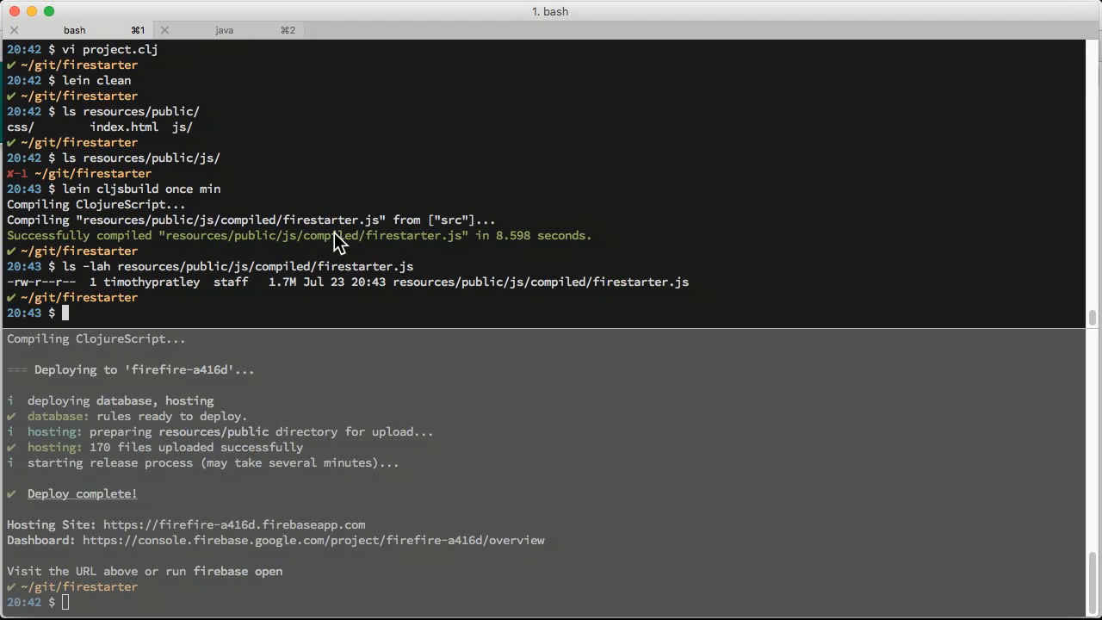
{"action": "type", "text": "vi ../vo"}
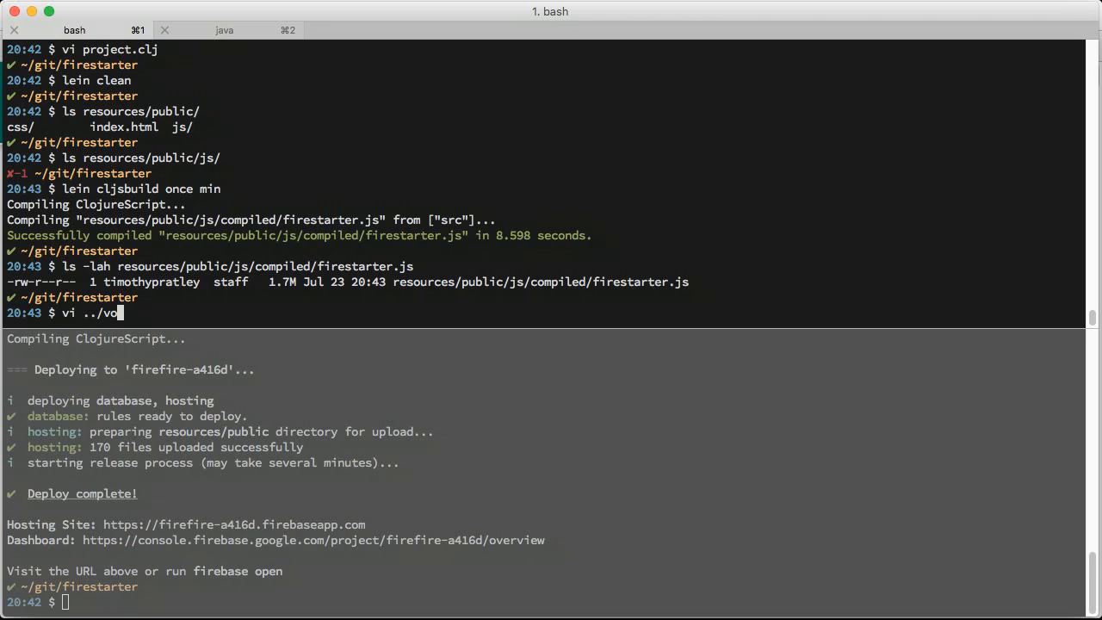
{"action": "type", "text": "terx/node_modules/e"}
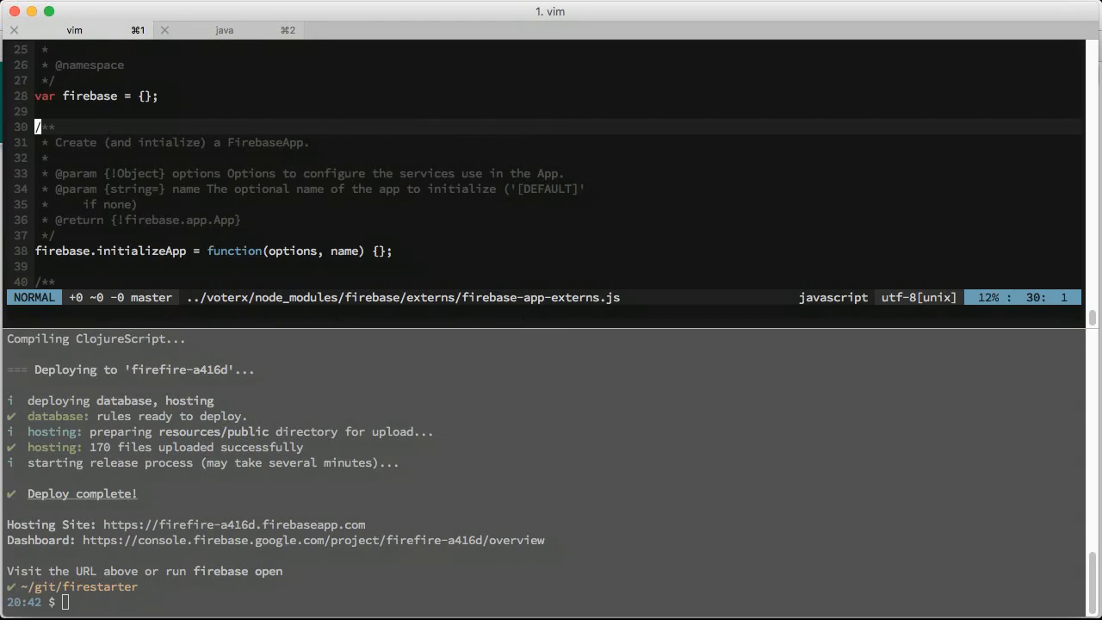
Scroll through firebase-app-externs.js from the voterx node modules
{"action": "scroll", "scroll_direction": "down", "scroll_amount": 3}
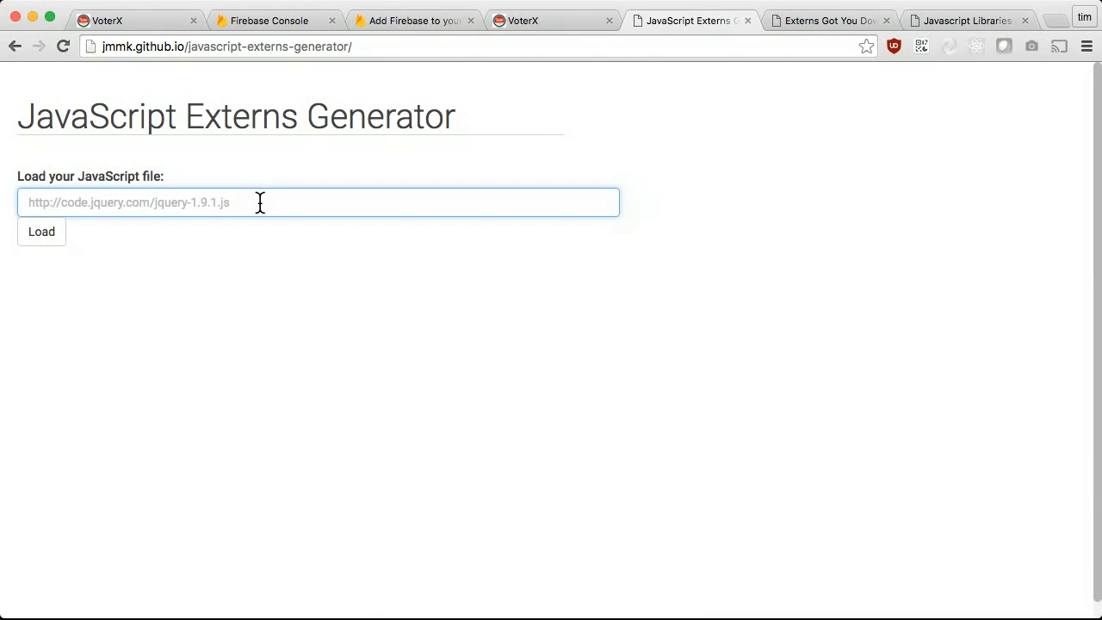
Load pixi.js into the Externs Generator and produce externs for the PIXI object
{"action": "left_click", "coordinate": [41, 231]}
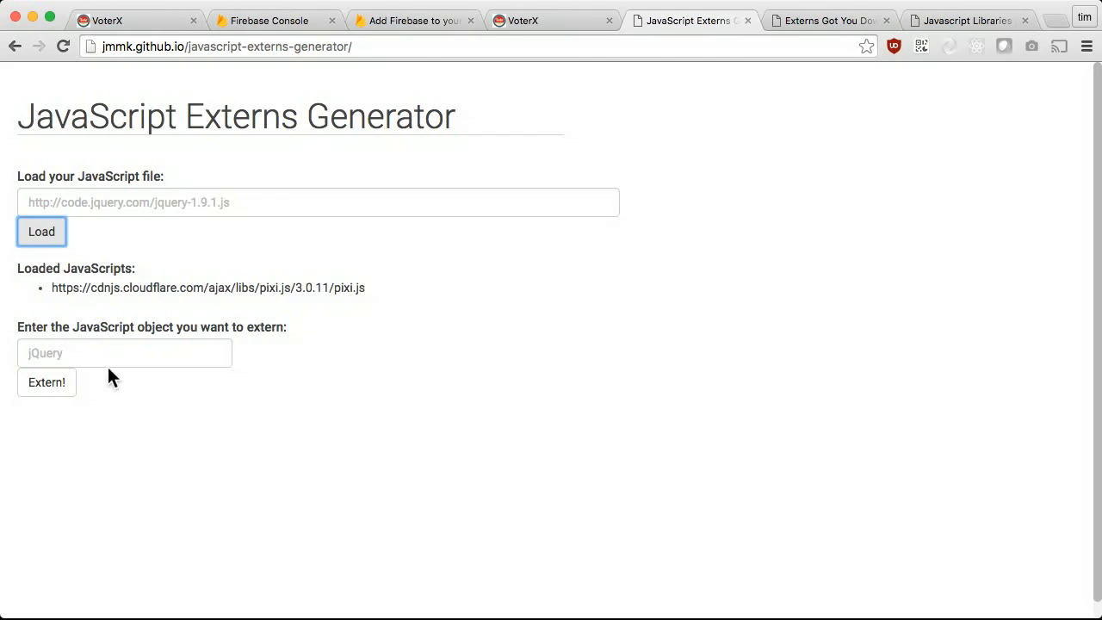
{"action": "type", "text": "PIXI"}
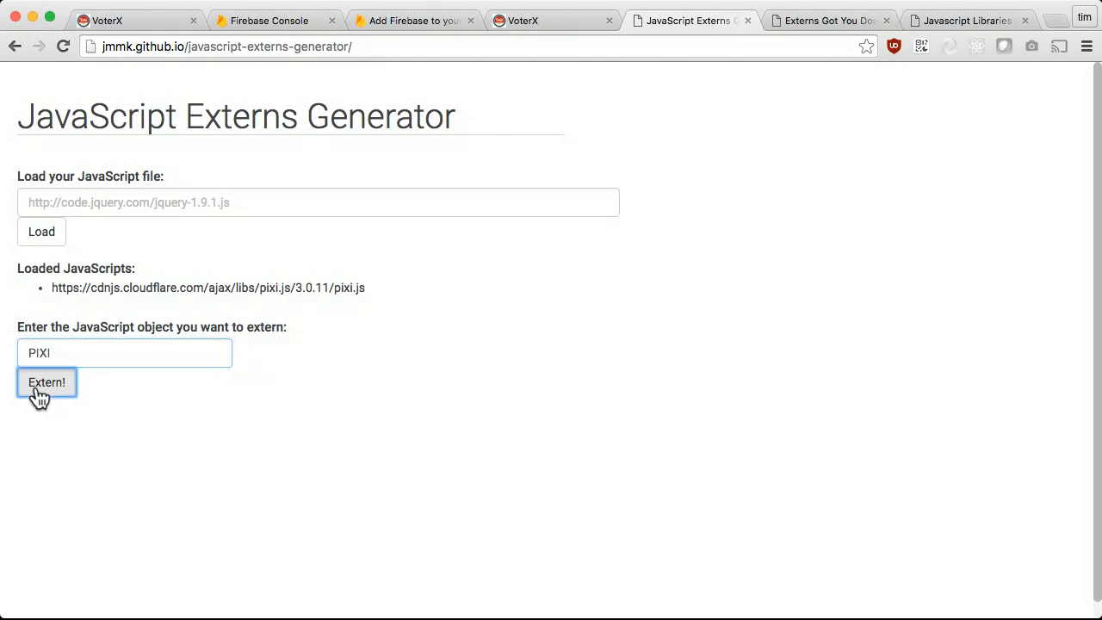
{"action": "left_click", "coordinate": [47, 382]}
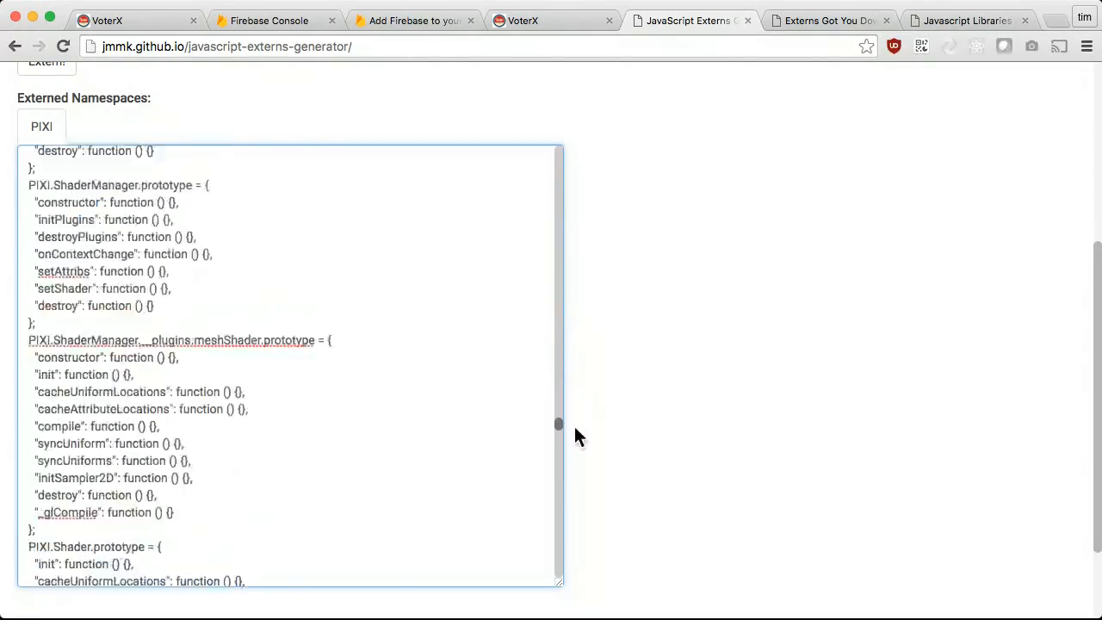
{"action": "left_click", "coordinate": [827, 20]}
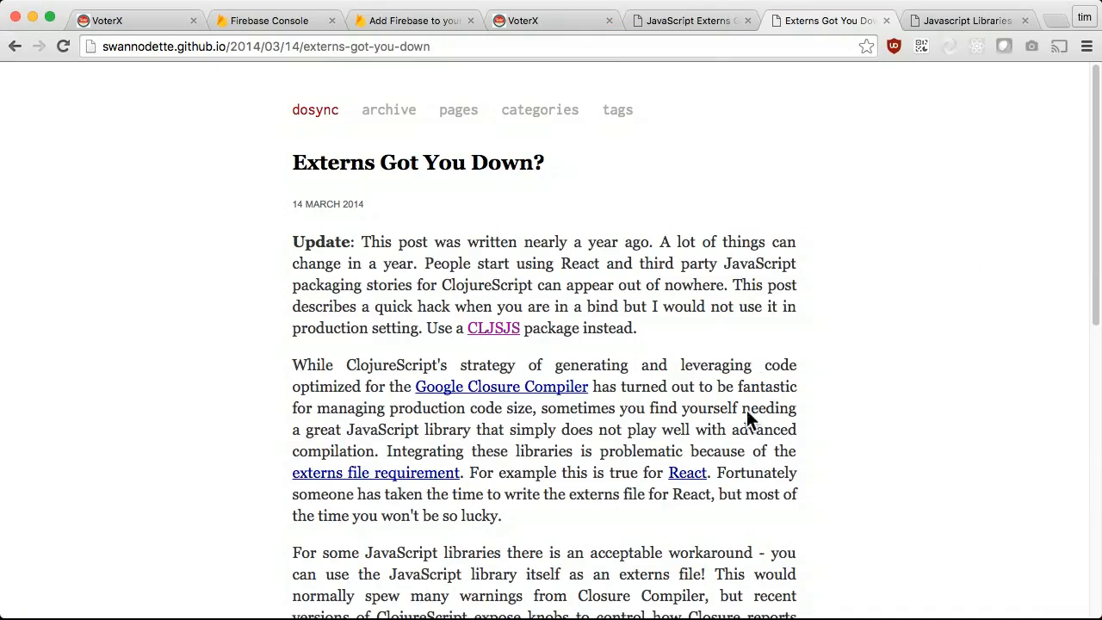
Scroll the Externs Got You Down? post to its build spec and back
{"action": "scroll", "scroll_direction": "down", "scroll_amount": 3}
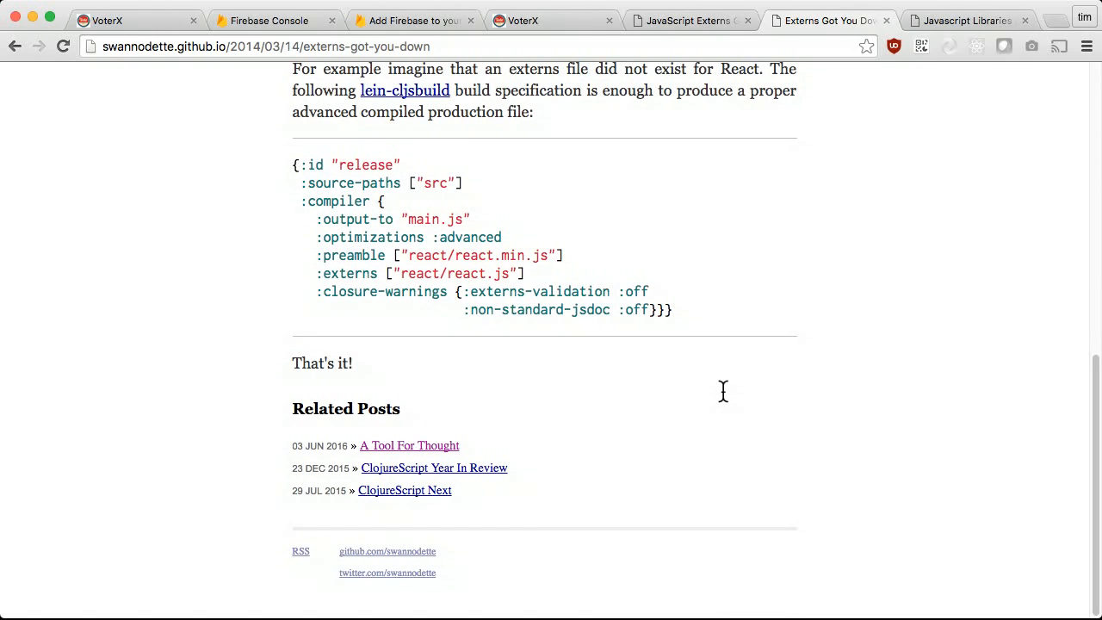
{"action": "scroll", "scroll_direction": "up", "scroll_amount": 3}
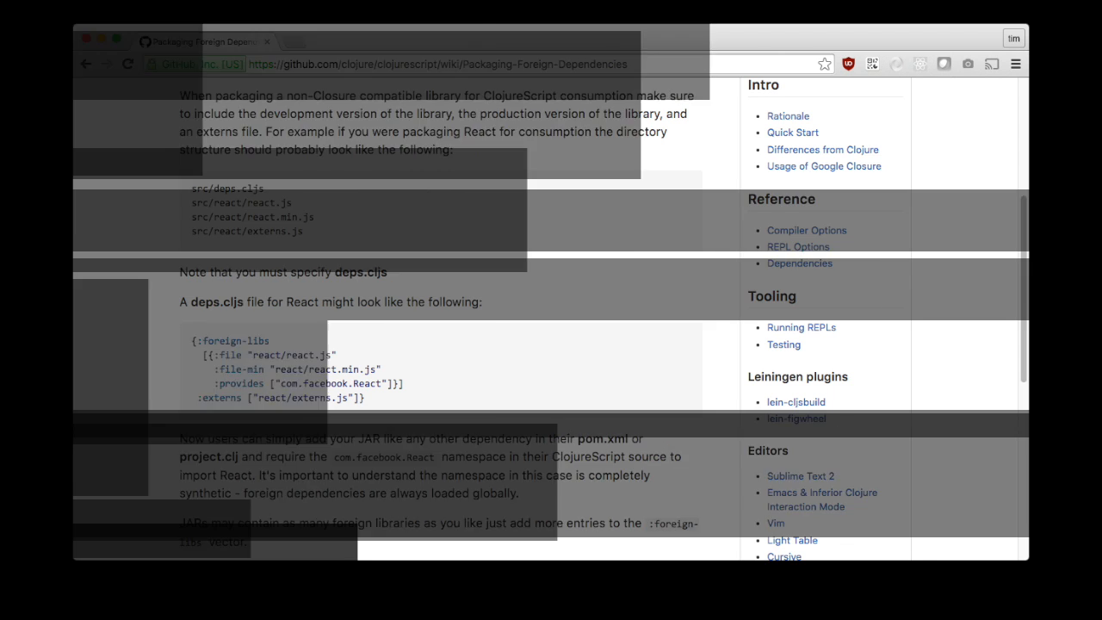
Browse the CLJSJS library list down to the cljsjs/firebase package and back
{"action": "left_click", "coordinate": [965, 21]}
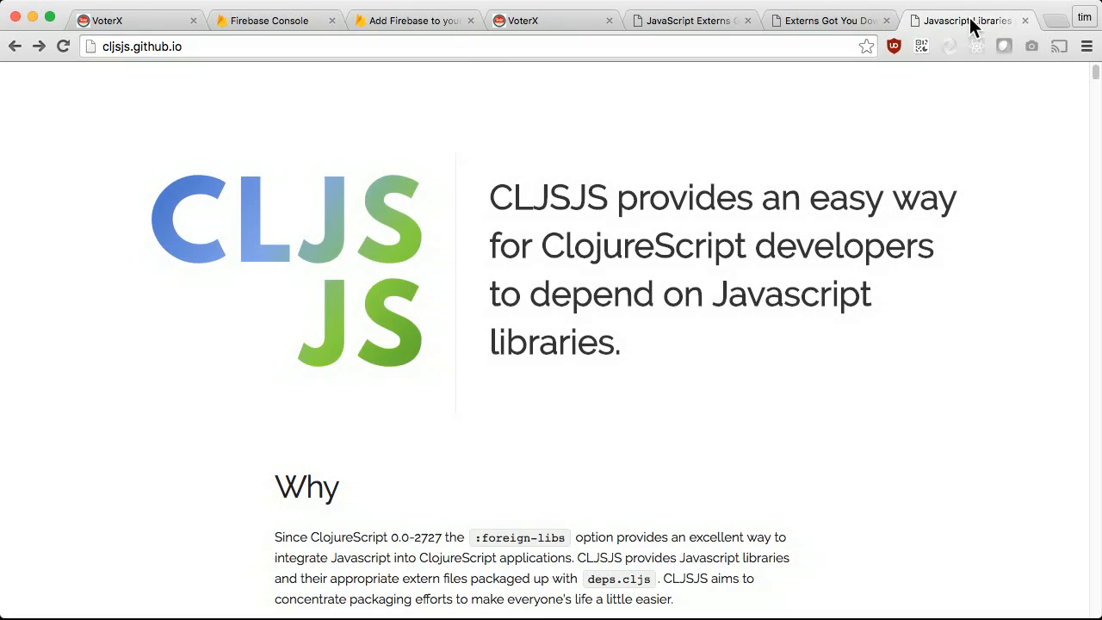
{"action": "mouse_move", "coordinate": [944, 469]}
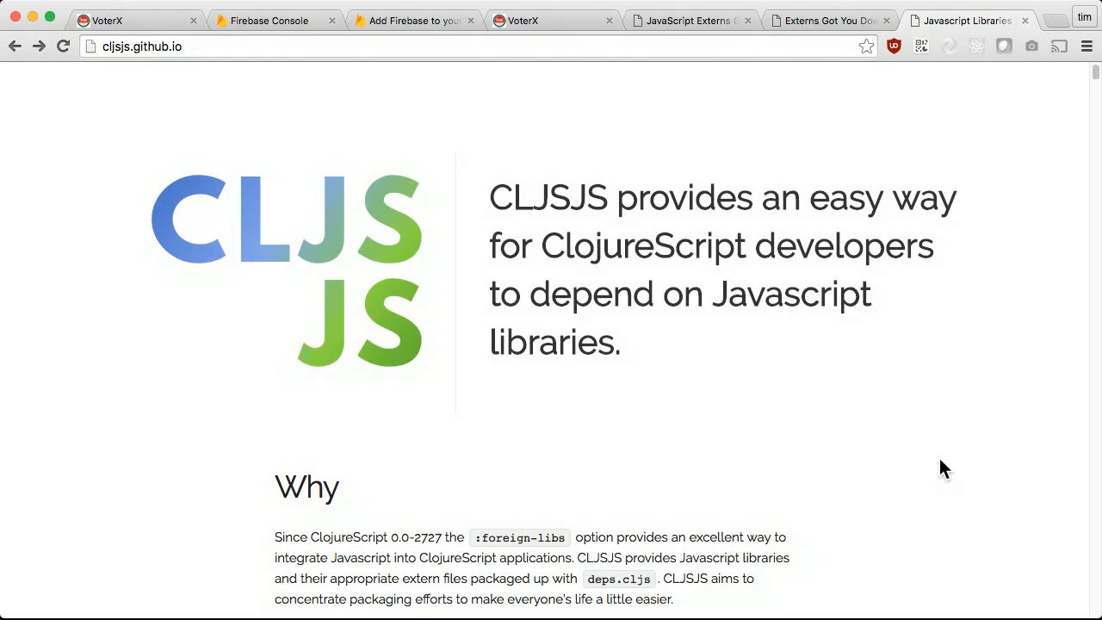
{"action": "scroll", "scroll_direction": "down", "scroll_amount": 3}
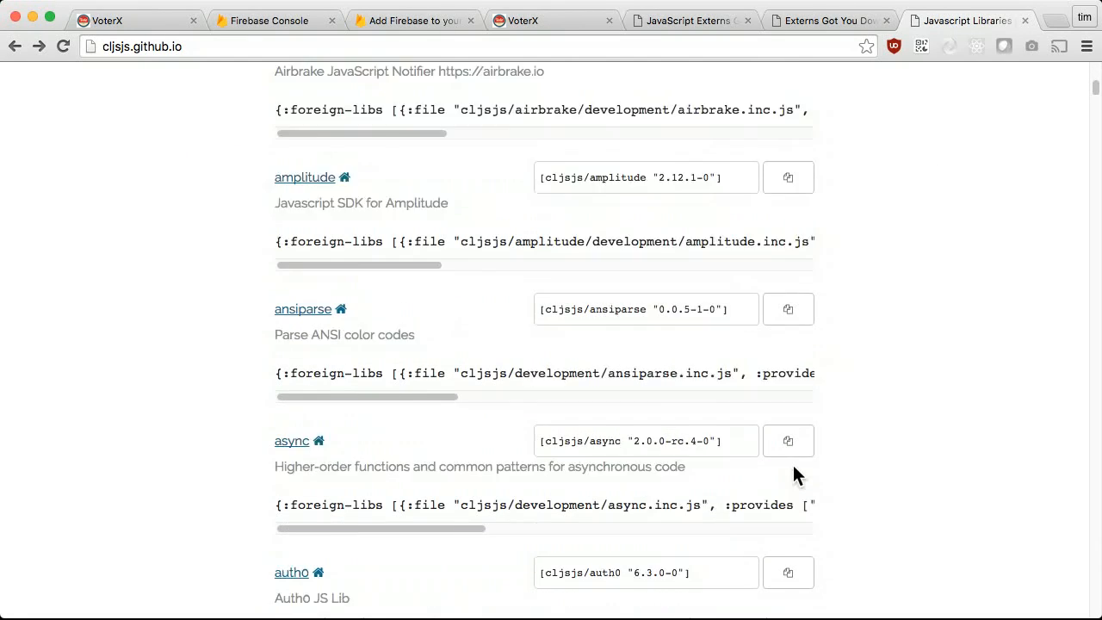
{"action": "scroll", "scroll_direction": "down", "scroll_amount": 3}
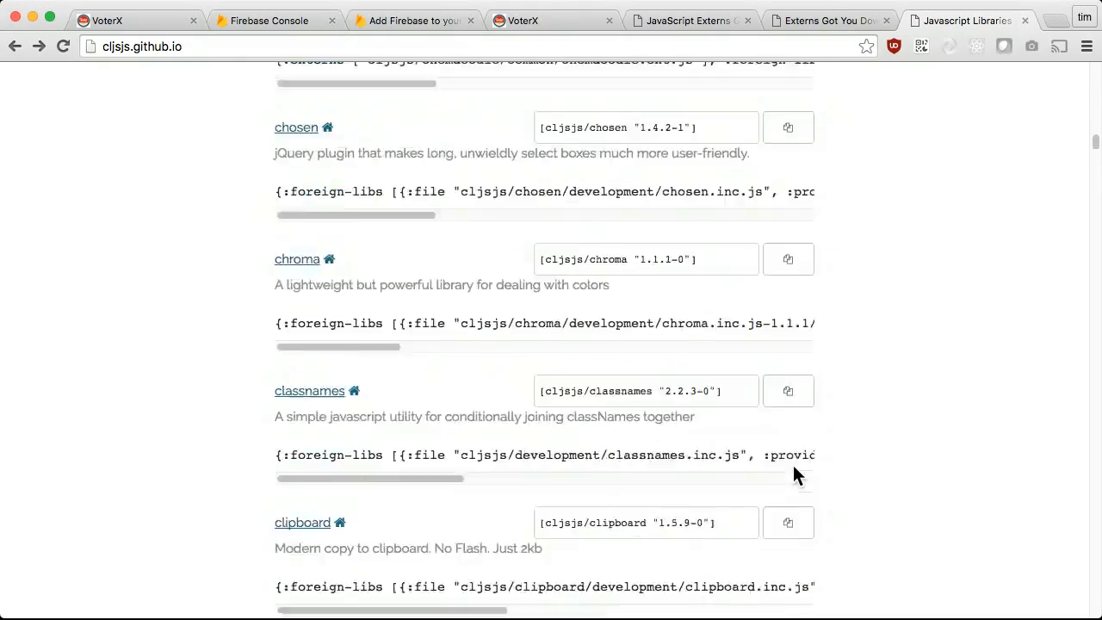
{"action": "scroll", "scroll_direction": "down", "scroll_amount": 3}
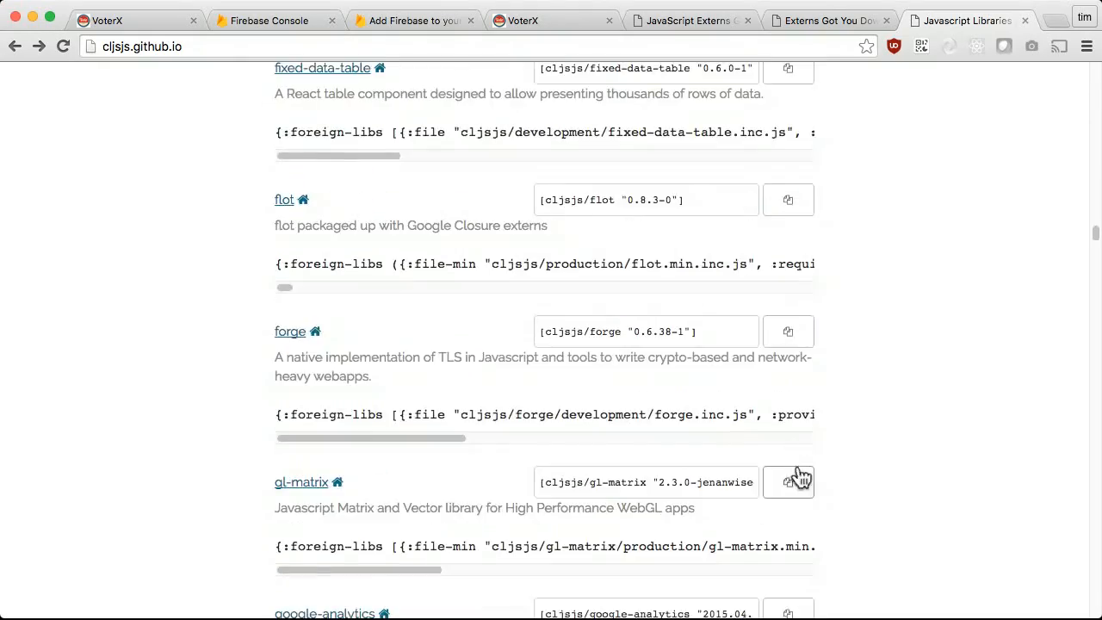
{"action": "scroll", "scroll_direction": "down", "scroll_amount": 3}
{"action": "type", "text": "firebase"}
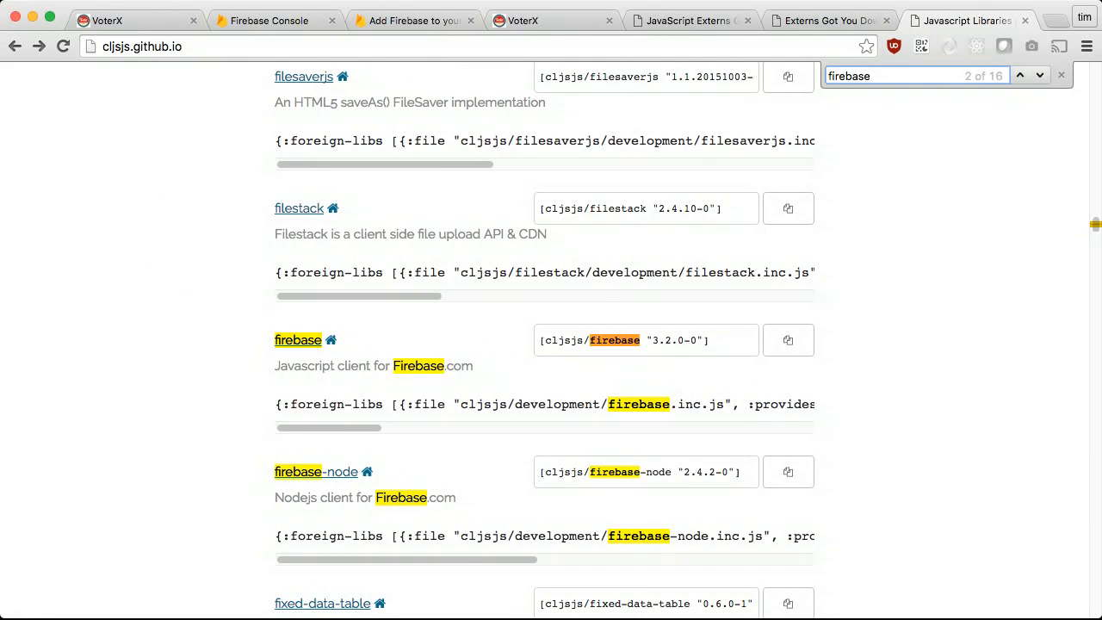
{"action": "left_click", "coordinate": [298, 339]}
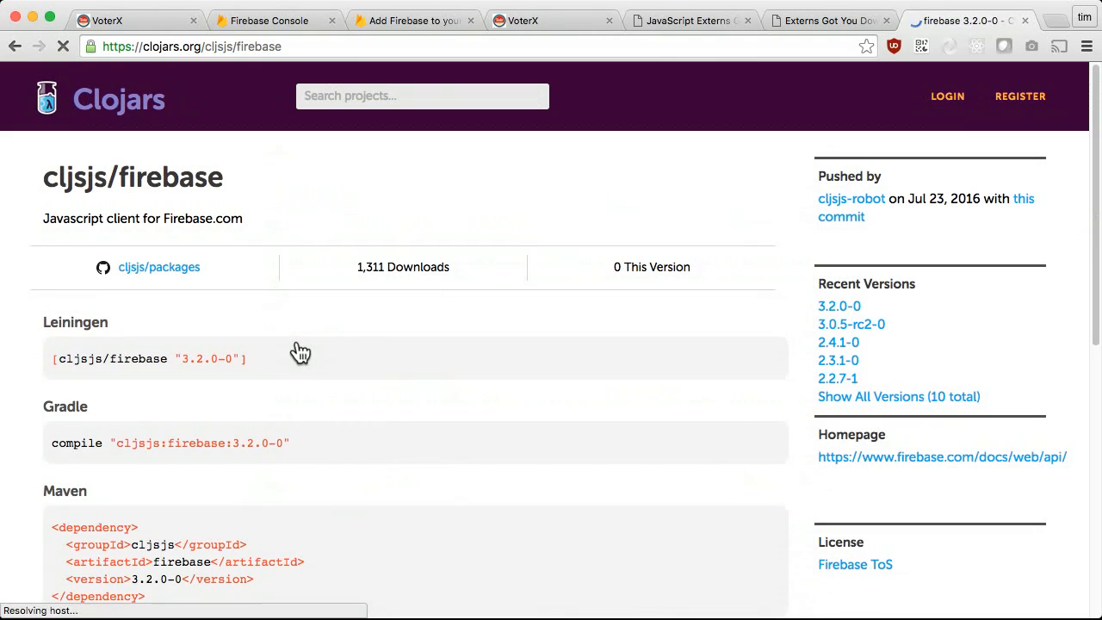
{"action": "left_click", "coordinate": [14, 46]}
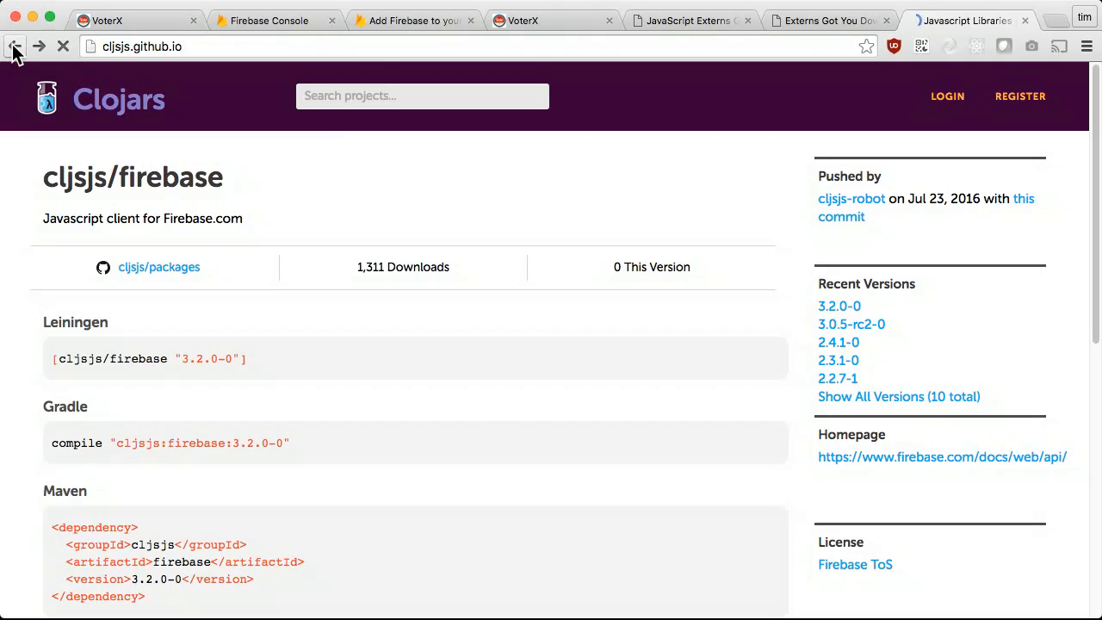
{"action": "left_click", "coordinate": [13, 46]}
{"action": "type", "text": "firebase"}
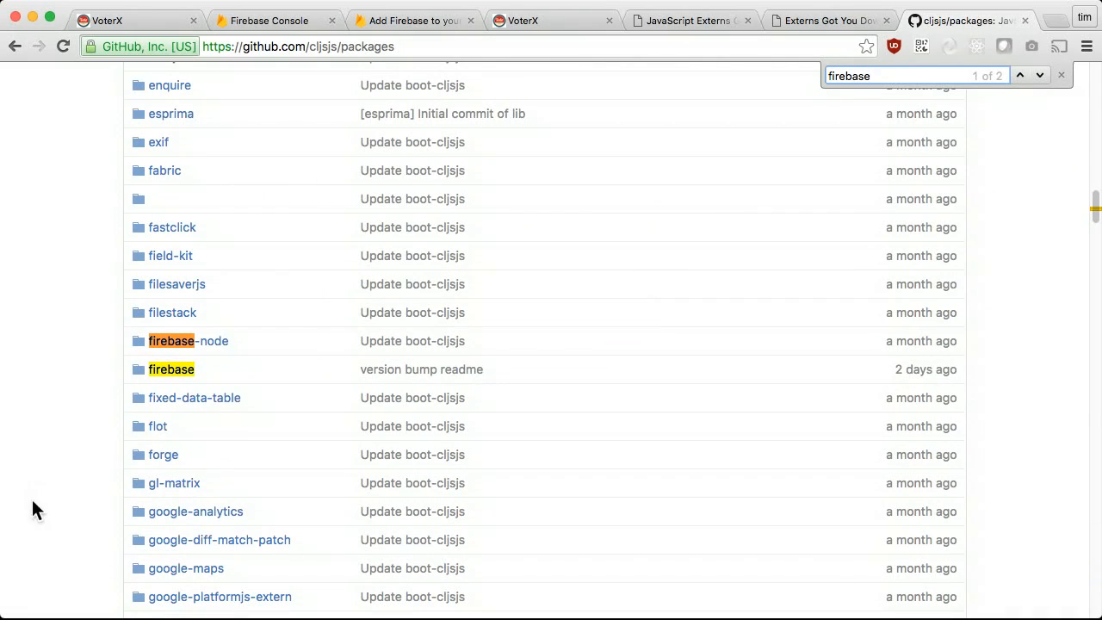
View the firebase package's build.boot script that downloads Firebase from npm with externs
{"action": "left_click", "coordinate": [171, 369]}
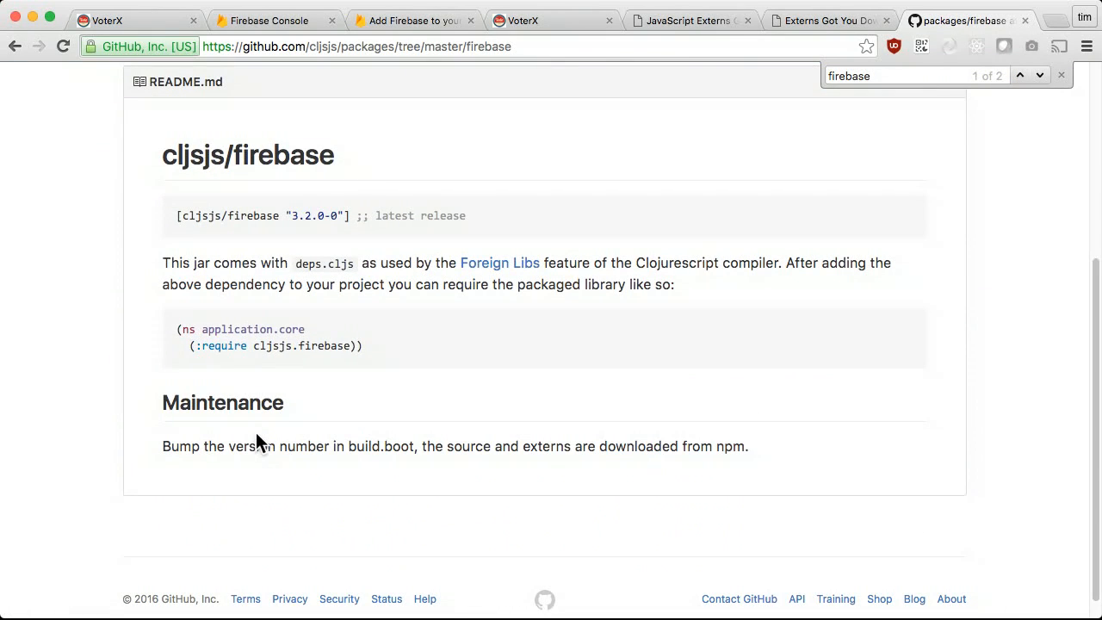
{"action": "scroll", "scroll_direction": "up", "scroll_amount": 3}
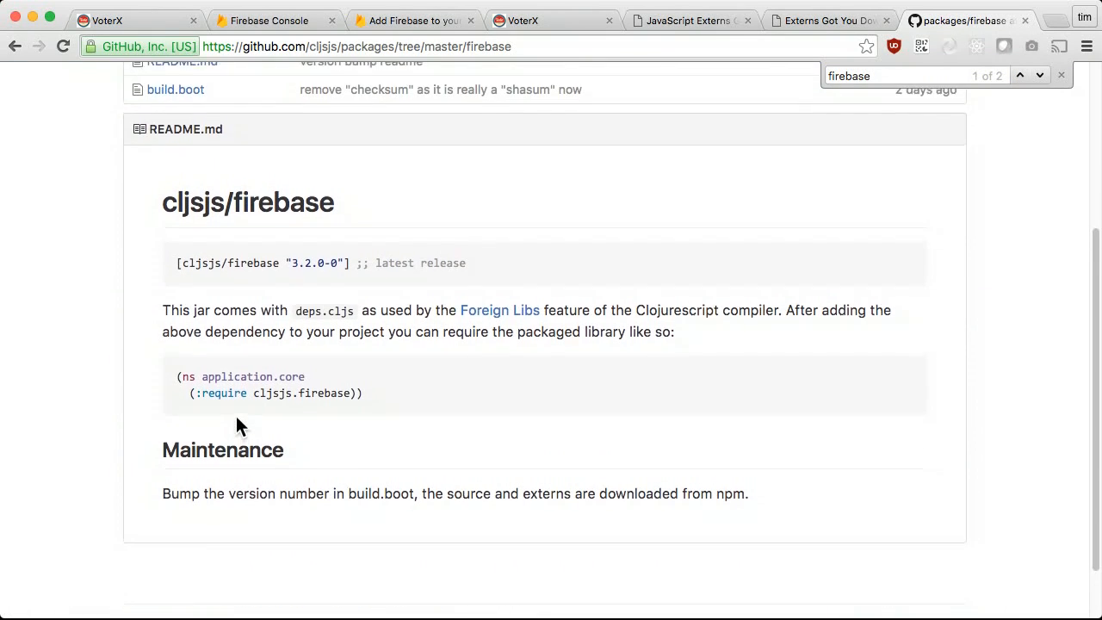
{"action": "left_click", "coordinate": [175, 89]}
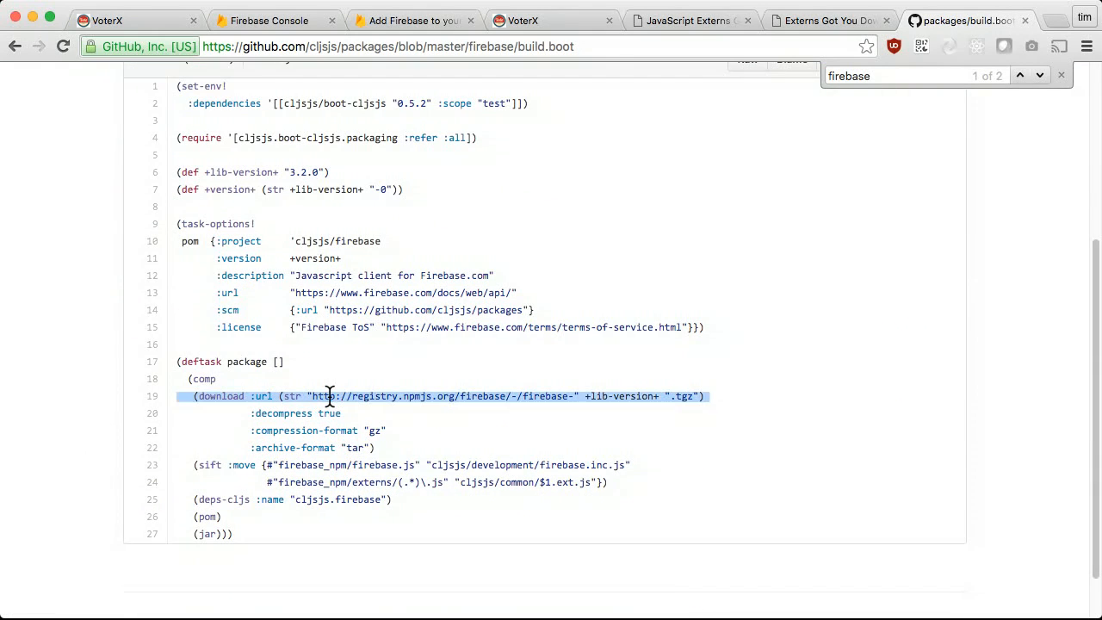
{"action": "left_click", "coordinate": [313, 465]}
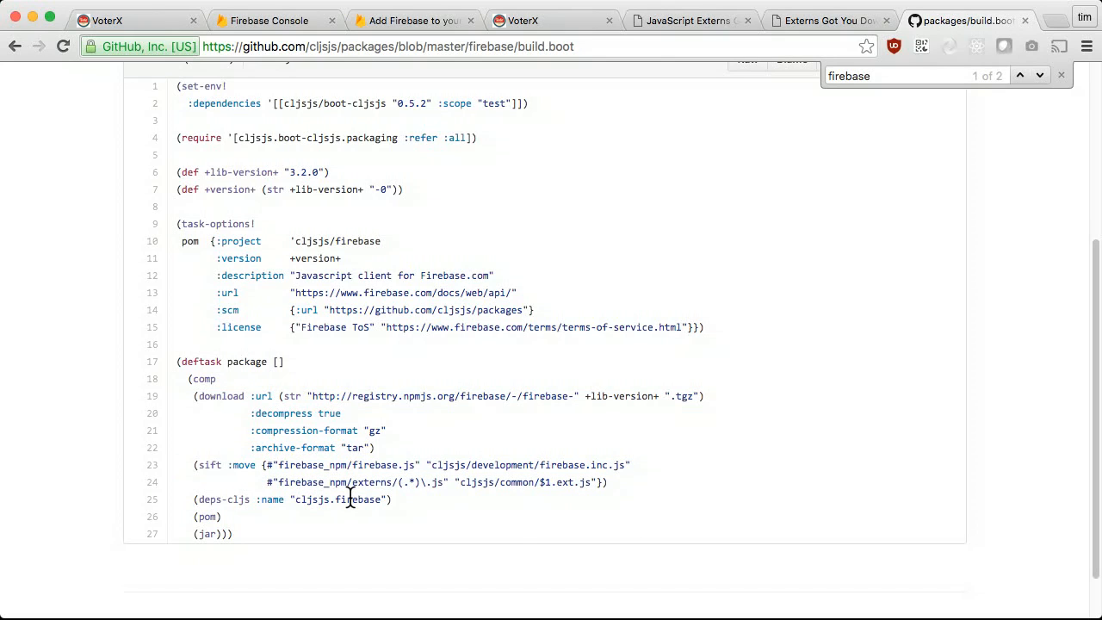
{"action": "mouse_move", "coordinate": [517, 527]}
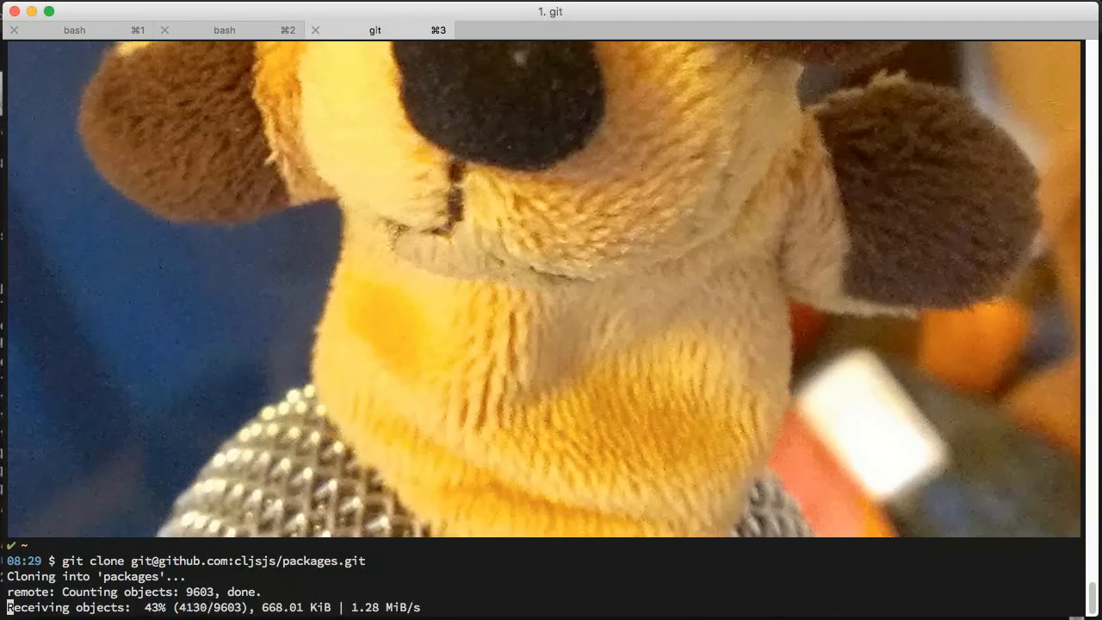
Clone the cljsjs packages repo and view the firebase package's build.boot in vim
{"action": "type", "text": "cd cljsj"}
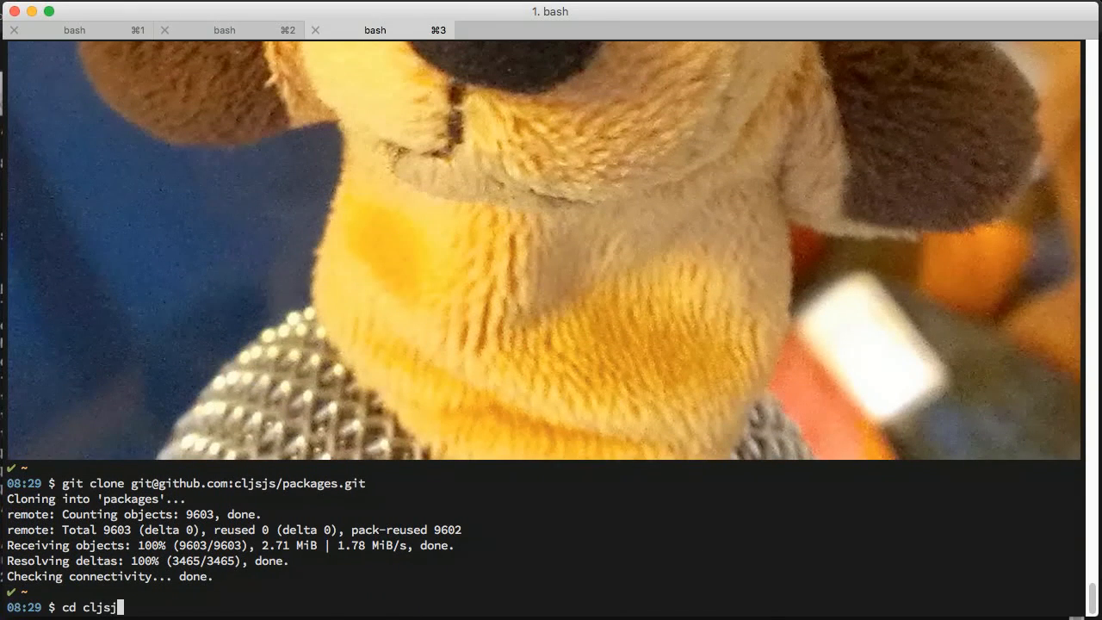
{"action": "key", "text": "Tab"}
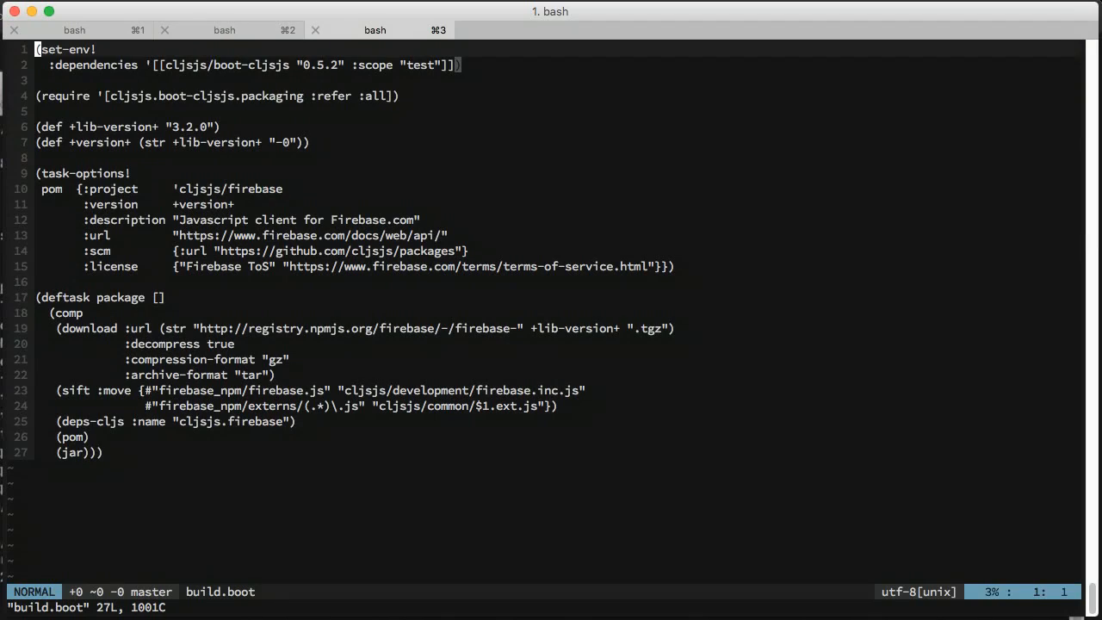
{"action": "left_click", "coordinate": [155, 127]}
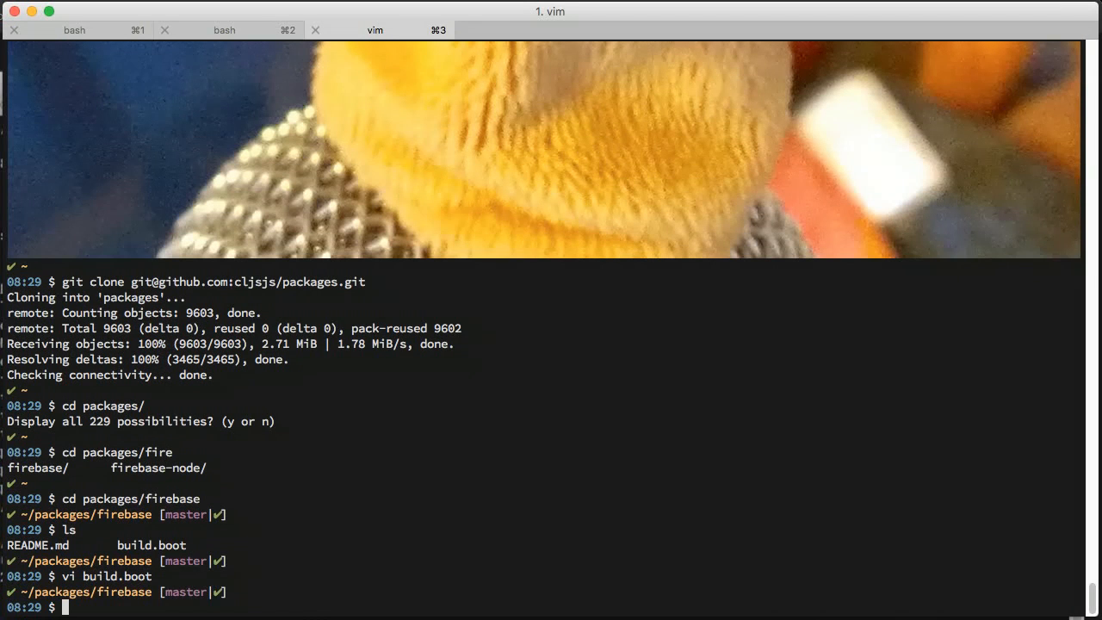
{"action": "type", "text": "boot"}
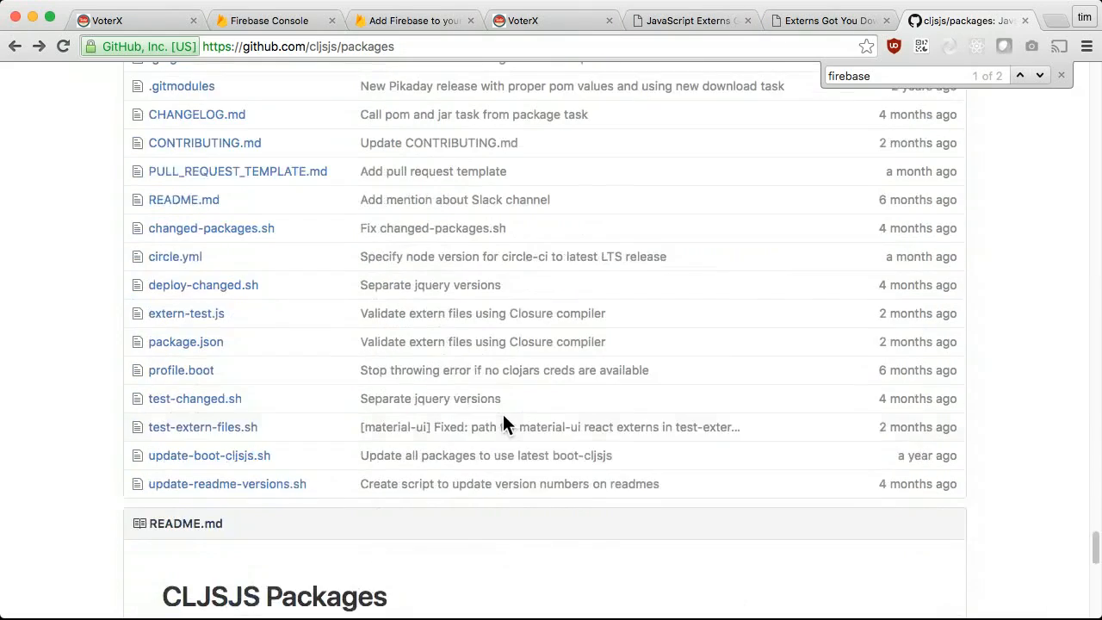
From the packages README Documentation section, read through the Creating Packages wiki guide
{"action": "scroll", "scroll_direction": "down", "scroll_amount": 3}
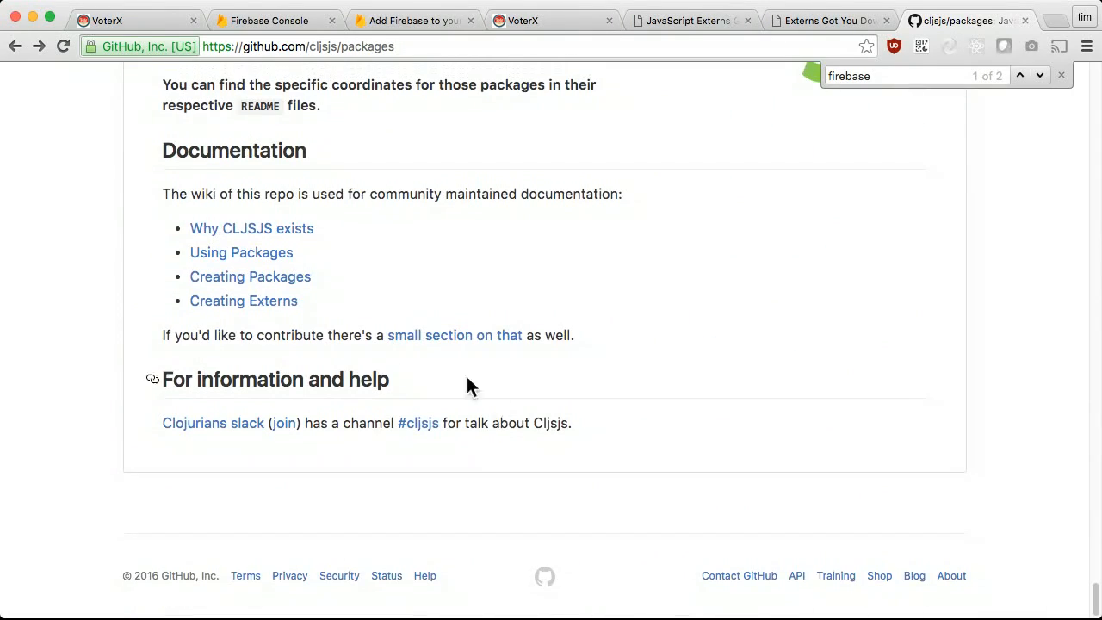
{"action": "mouse_move", "coordinate": [241, 252]}
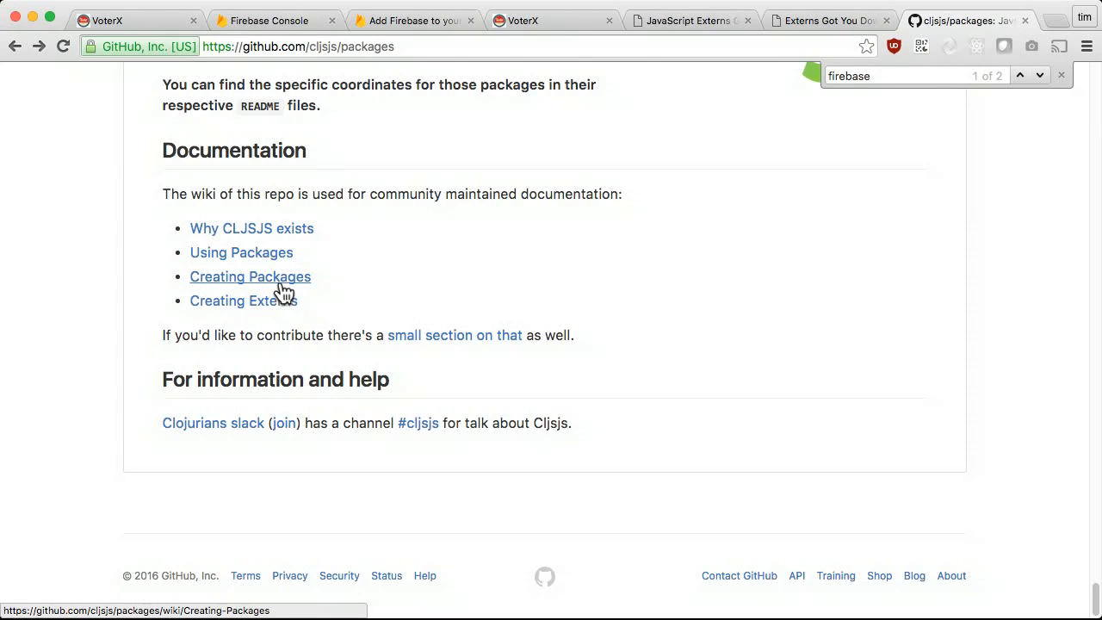
{"action": "left_click", "coordinate": [250, 275]}
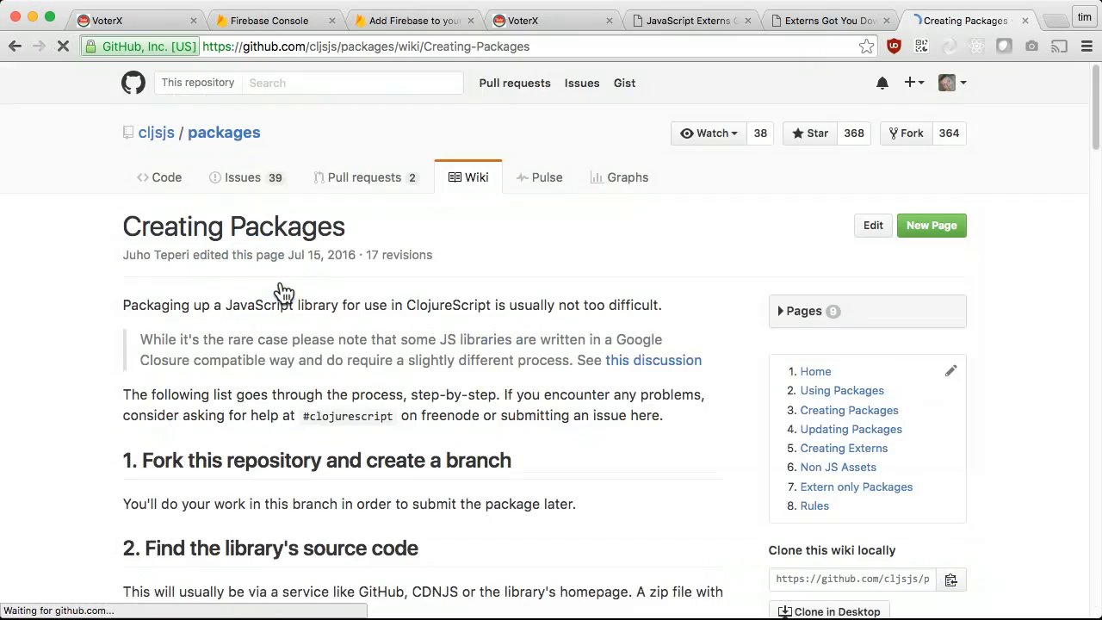
{"action": "scroll", "scroll_direction": "down", "scroll_amount": 3}
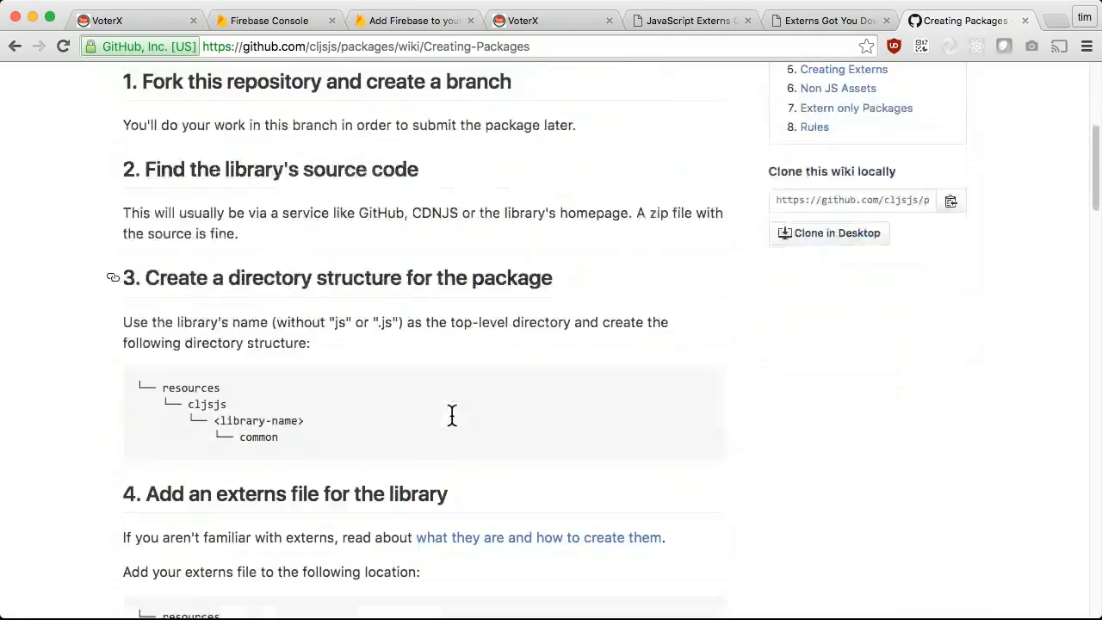
{"action": "scroll", "scroll_direction": "down", "scroll_amount": 3}
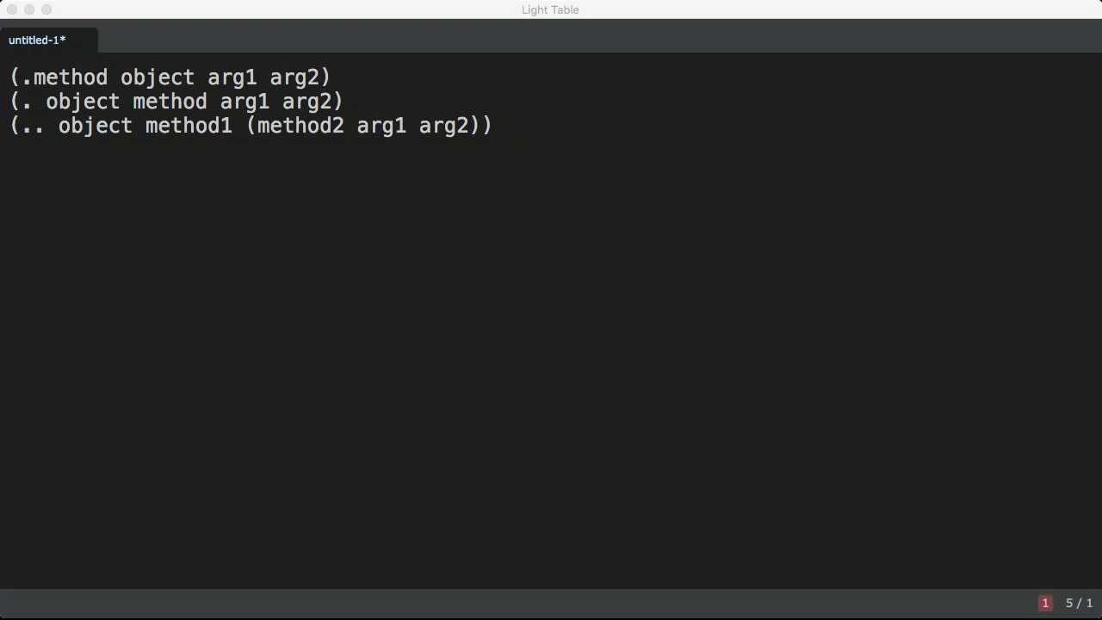
Note js/window calls, set! with aget array access, and a new js/THREE.Vector3 0 0 0 constructor
{"action": "type", "text": "js/window"}
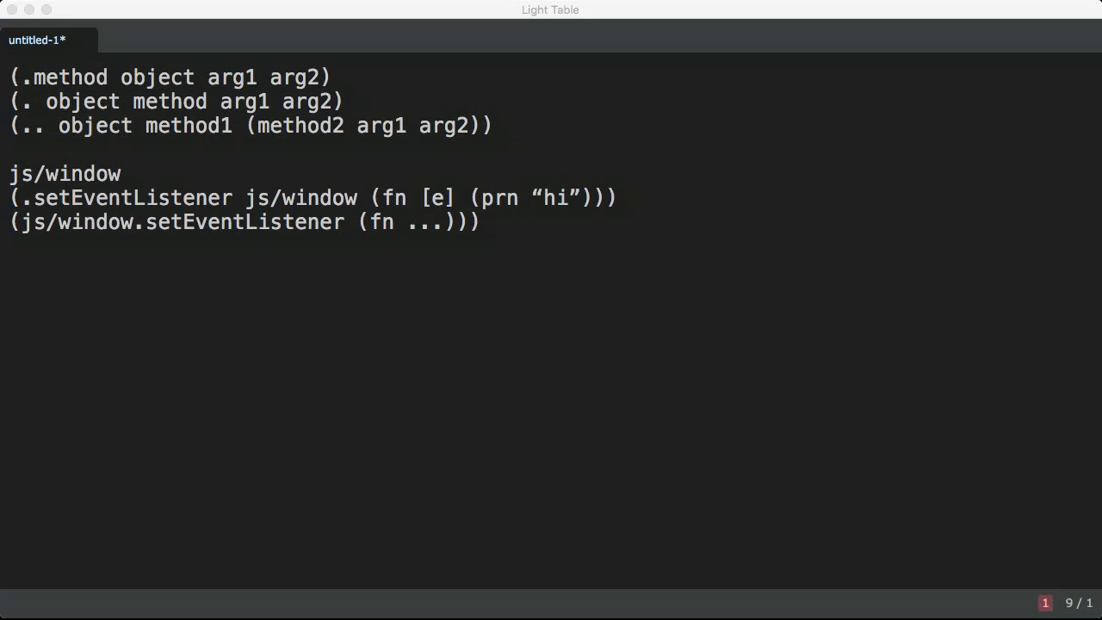
{"action": "mouse_move", "coordinate": [401, 400]}
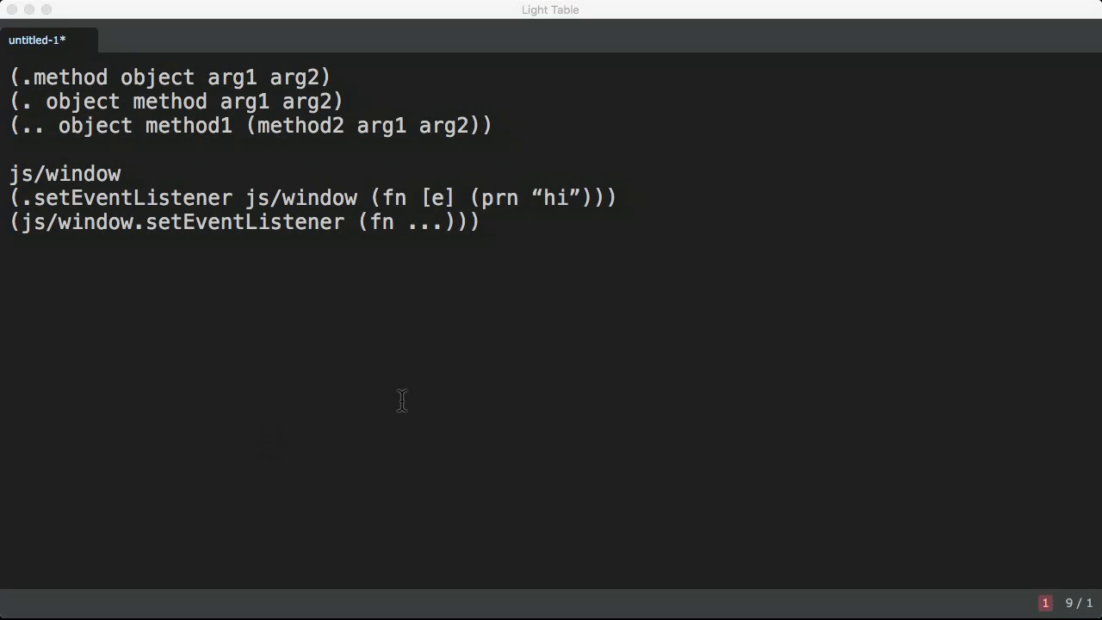
{"action": "mouse_move", "coordinate": [321, 424]}
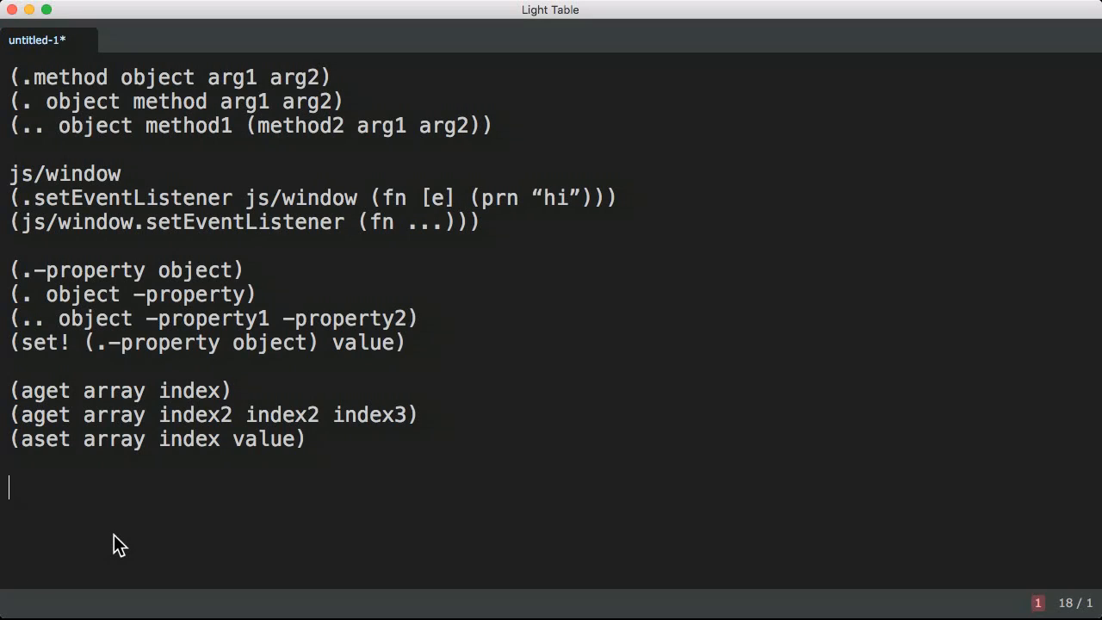
{"action": "type", "text": "(set! (.-foo (aget array index1)) value)"}
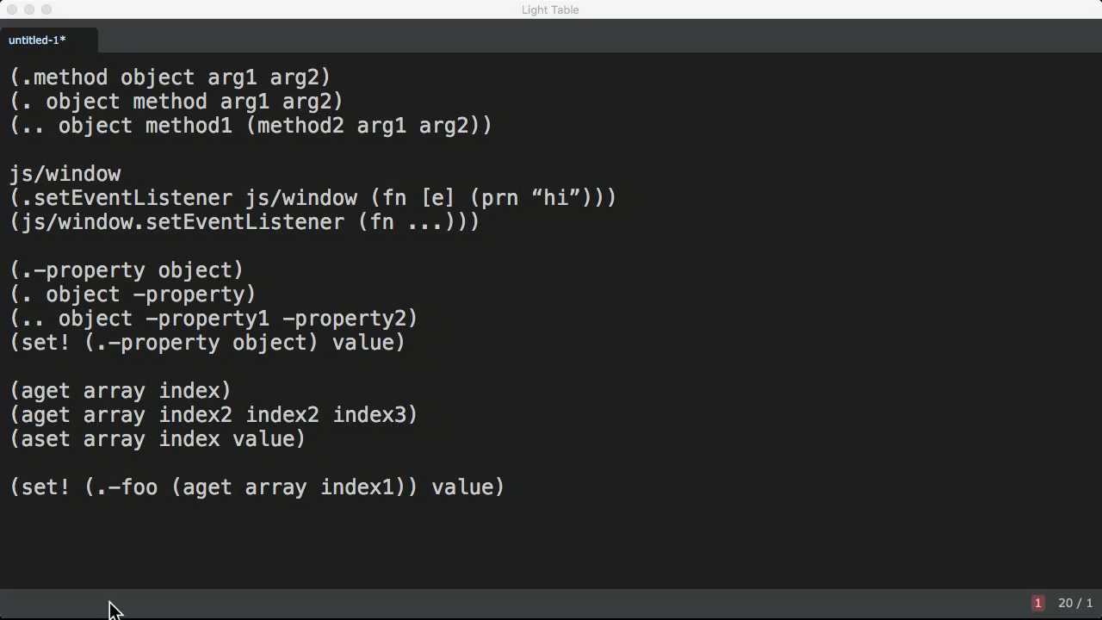
{"action": "type", "text": "(new js/THREE.Vector3 0 0 0)"}
{"action": "type", "text": "(js/THREE.Vector3. 0 0 0)"}
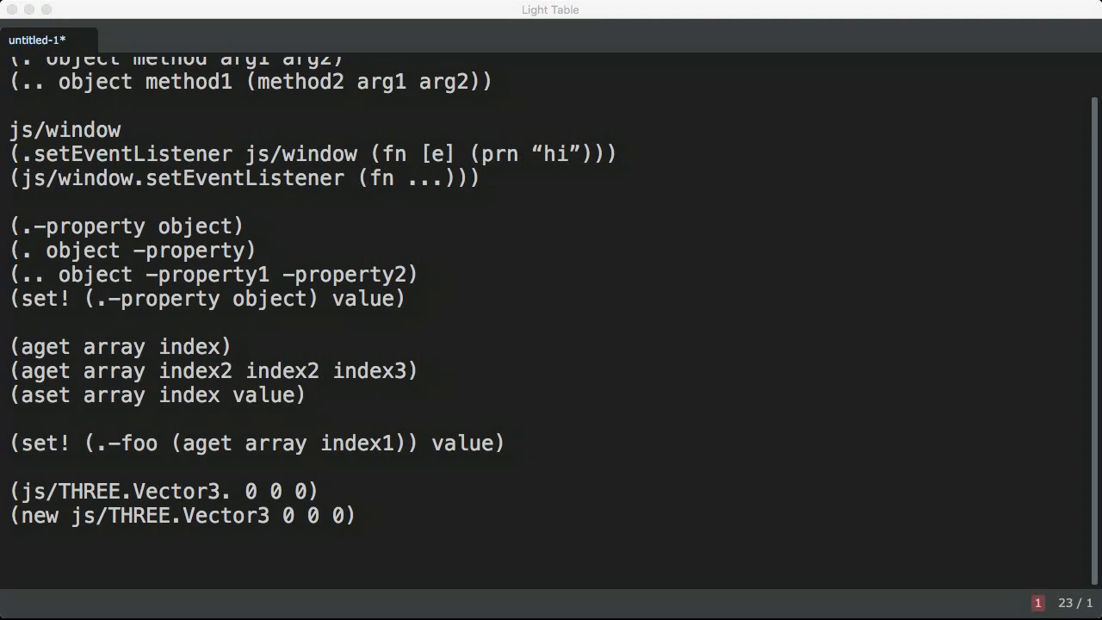
{"action": "mouse_move", "coordinate": [141, 594]}
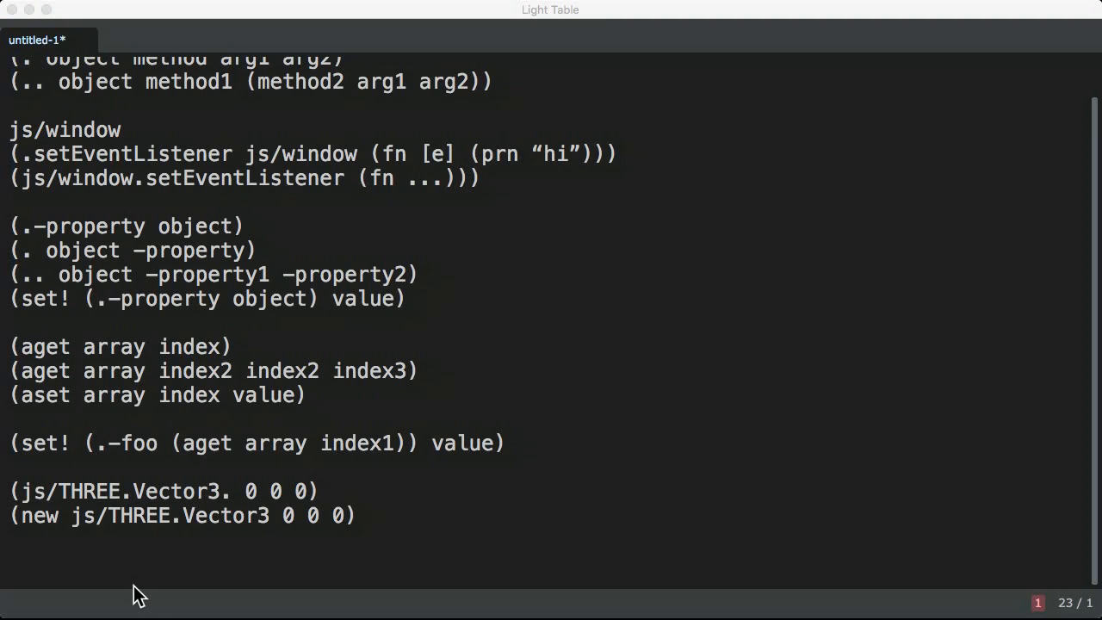
Add a (js-obj "key" "value") object-literal example alongside the import and conversion forms
{"action": "scroll", "scroll_direction": "down", "scroll_amount": 3}
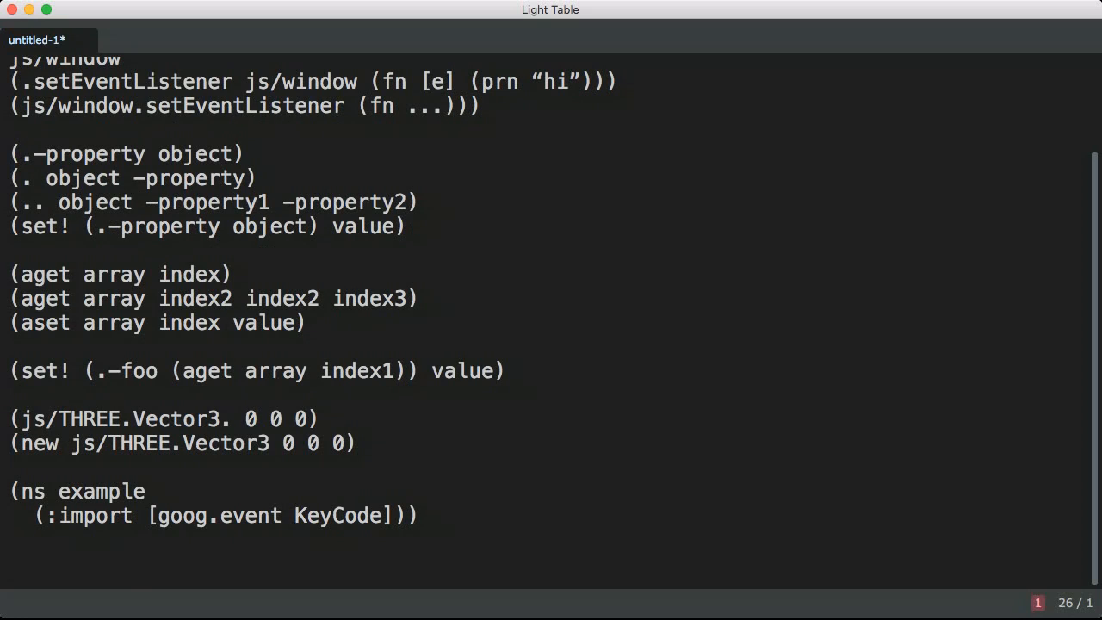
{"action": "type", "text": "(js-obj \"key\" \"value\")"}
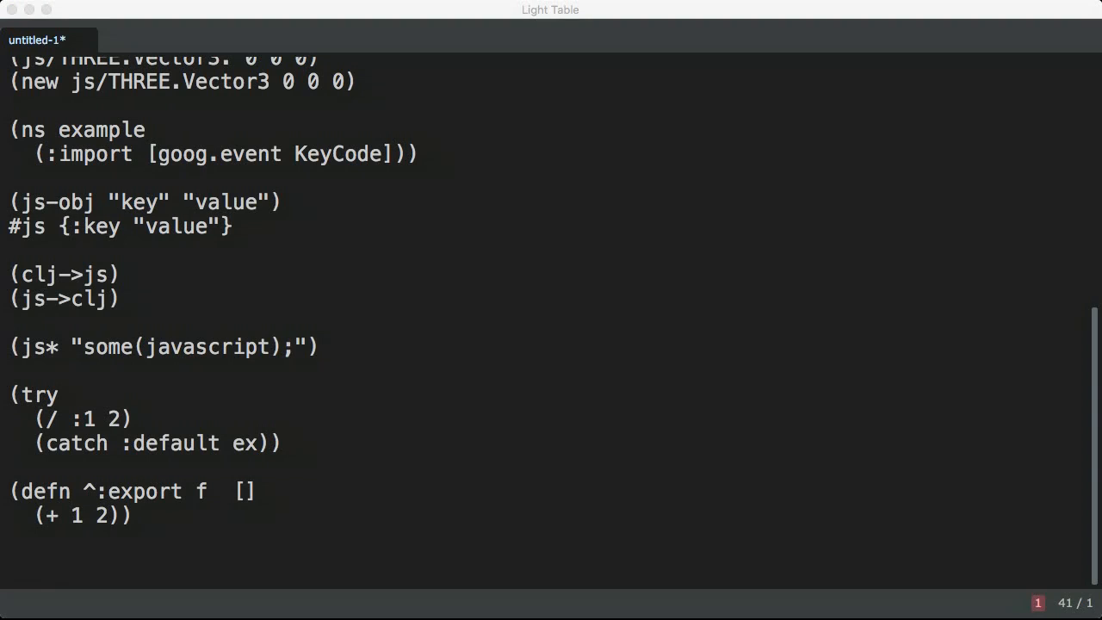
{"action": "mouse_move", "coordinate": [135, 346]}
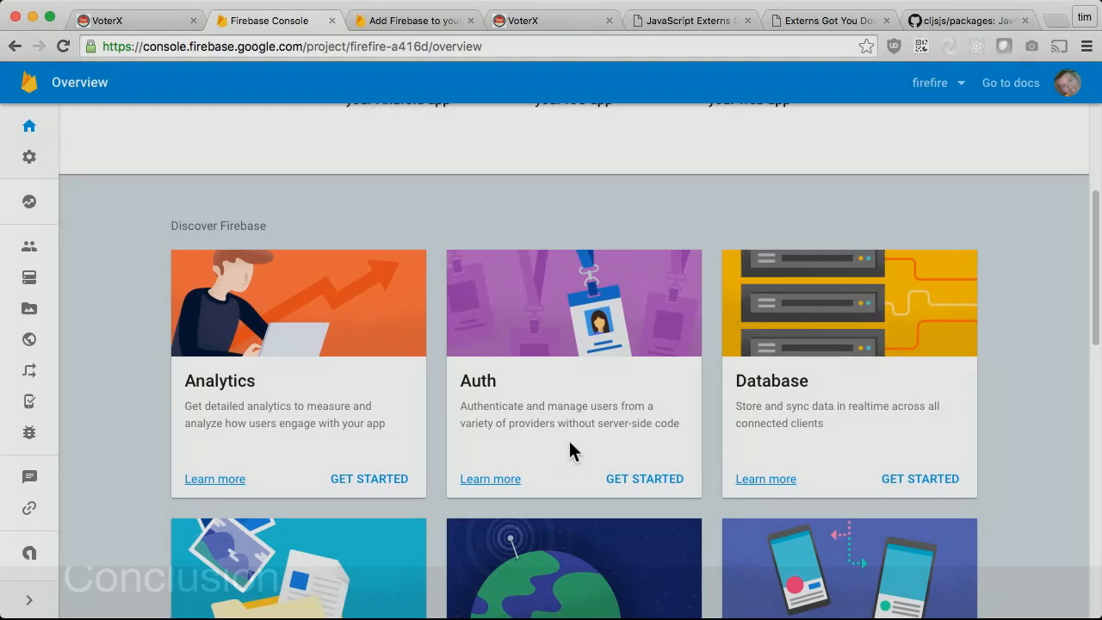
Review the Firebase Console overview, then locate cljsjs/firebase 3.2.0-0 in build.boot via /firebase
{"action": "scroll", "scroll_direction": "up", "scroll_amount": 3}
{"action": "type", "text": "/firebase"}
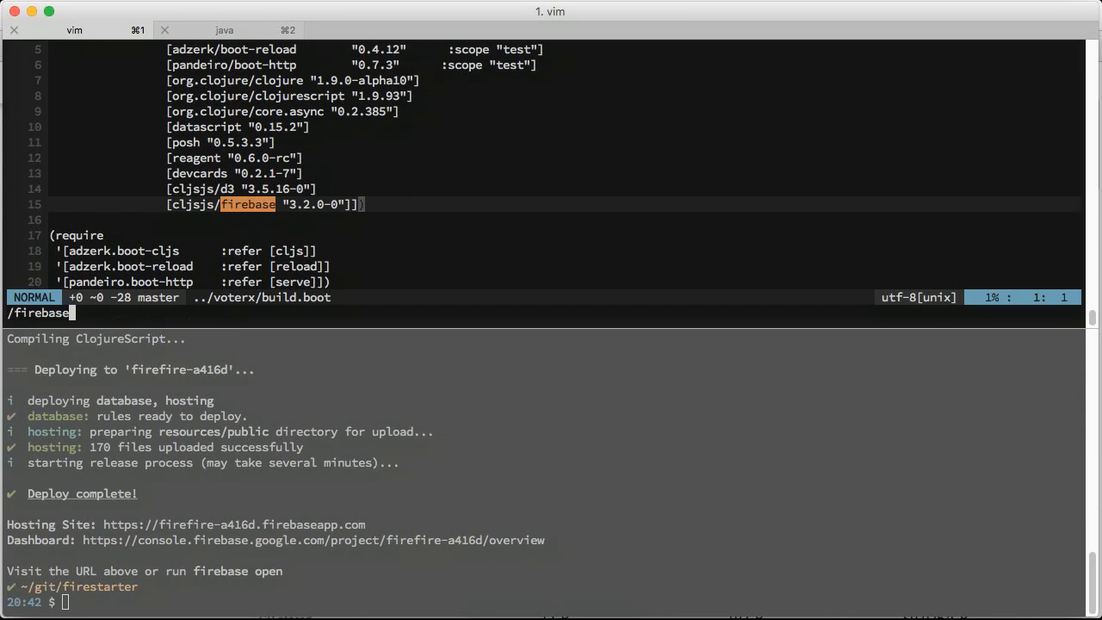
{"action": "key", "text": "Return"}
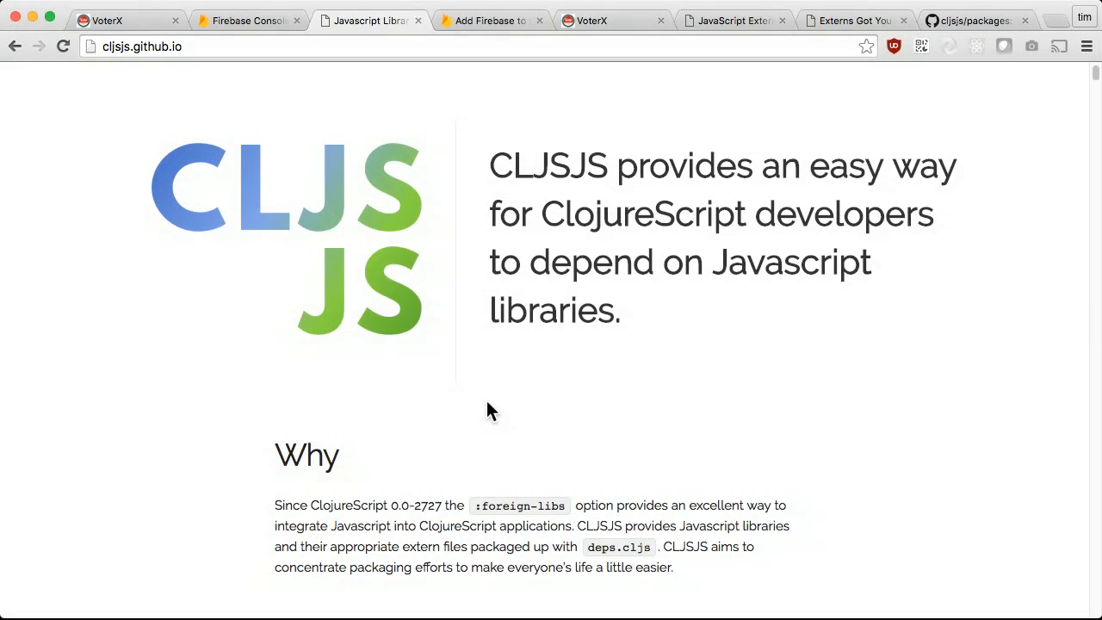
{"action": "mouse_move", "coordinate": [472, 420]}
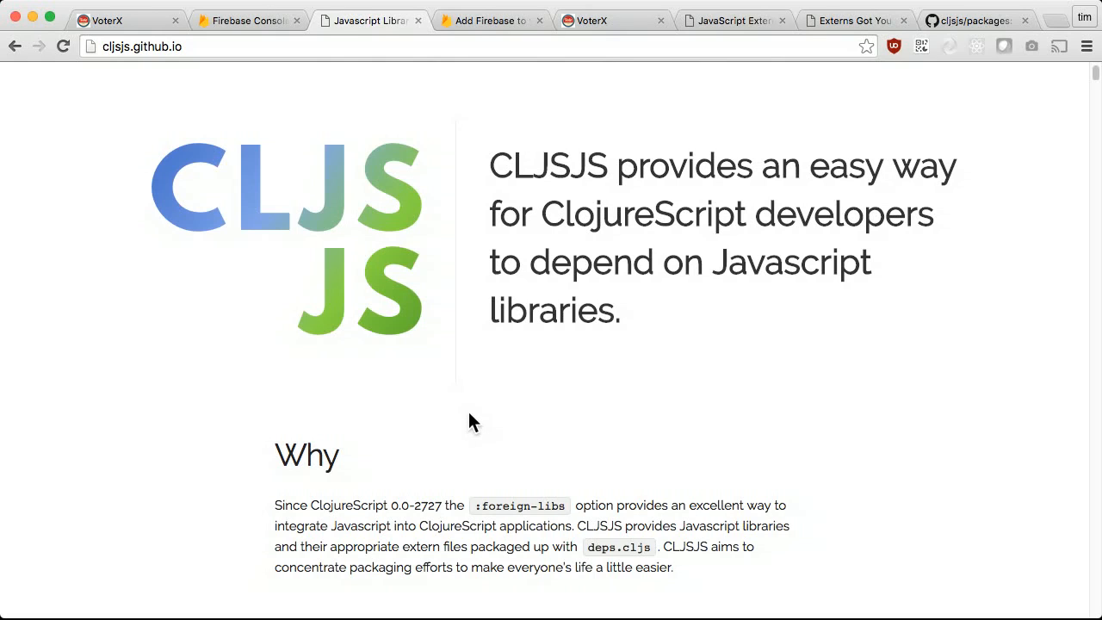
{"action": "mouse_move", "coordinate": [462, 404]}
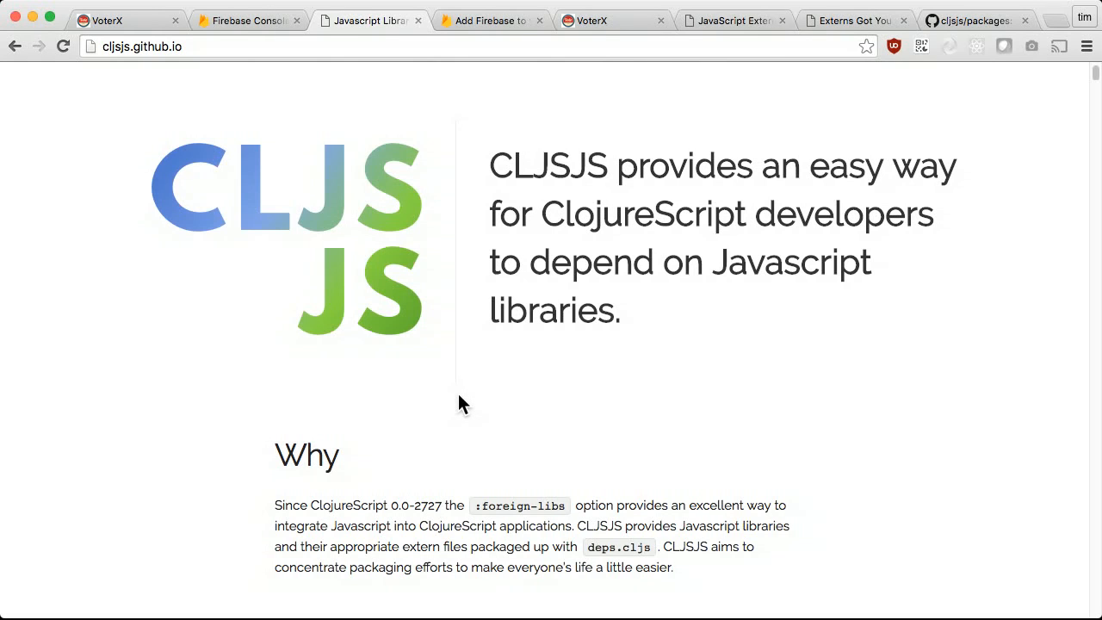